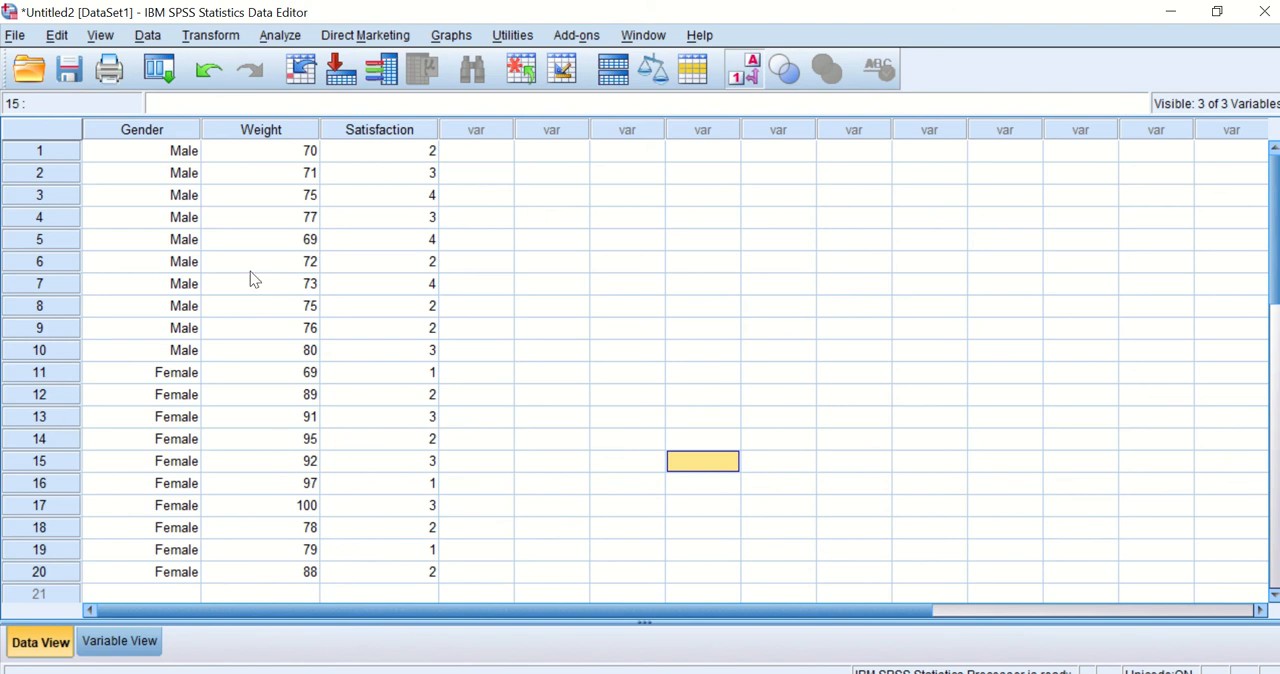
mouse_move(405, 177)
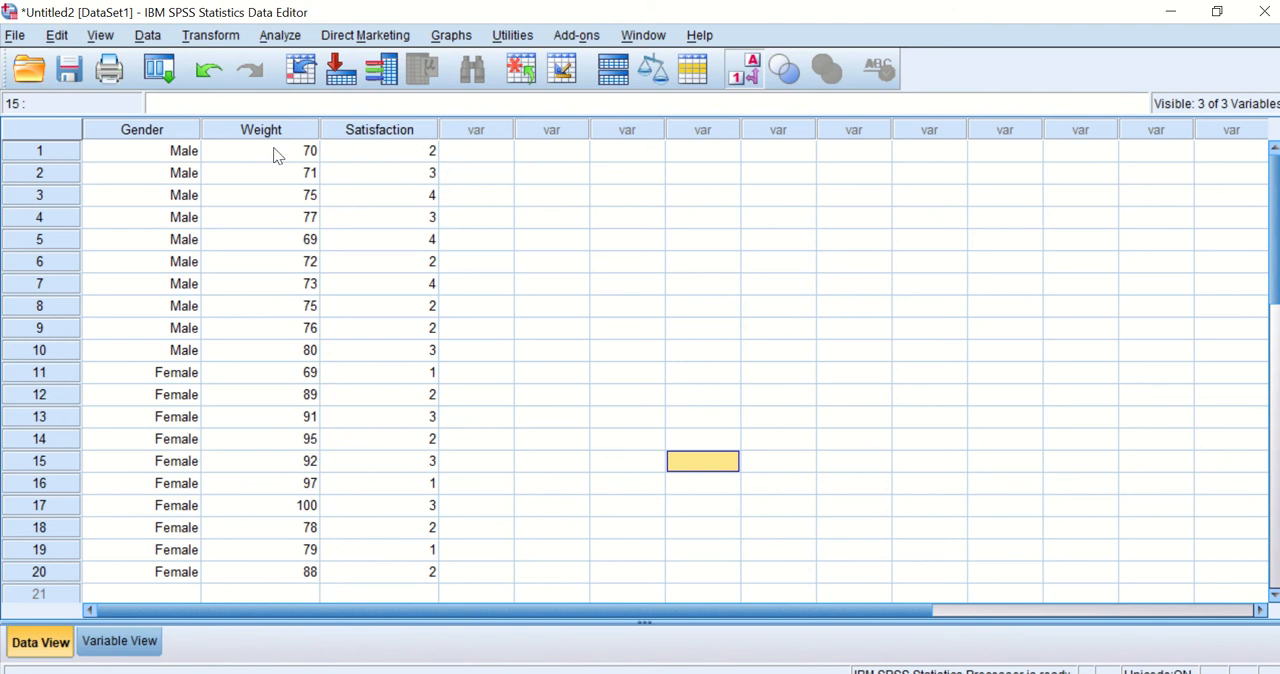
mouse_move(200, 442)
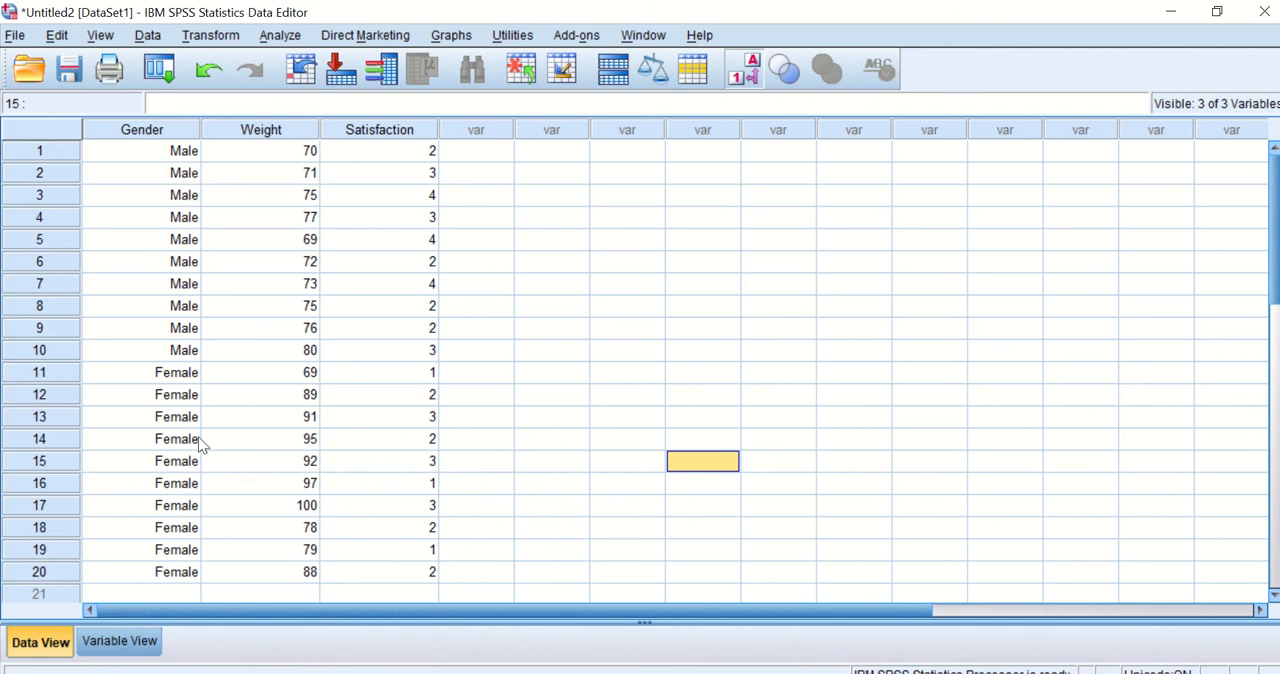
mouse_move(783, 378)
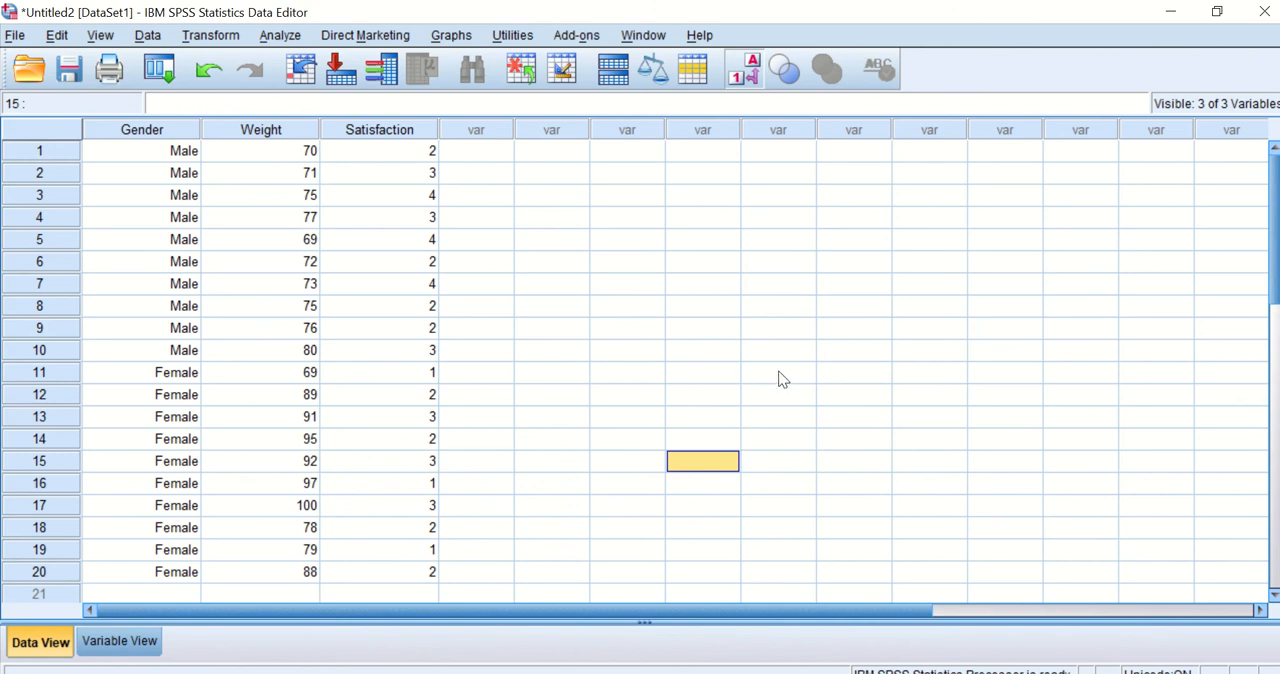
mouse_move(786, 381)
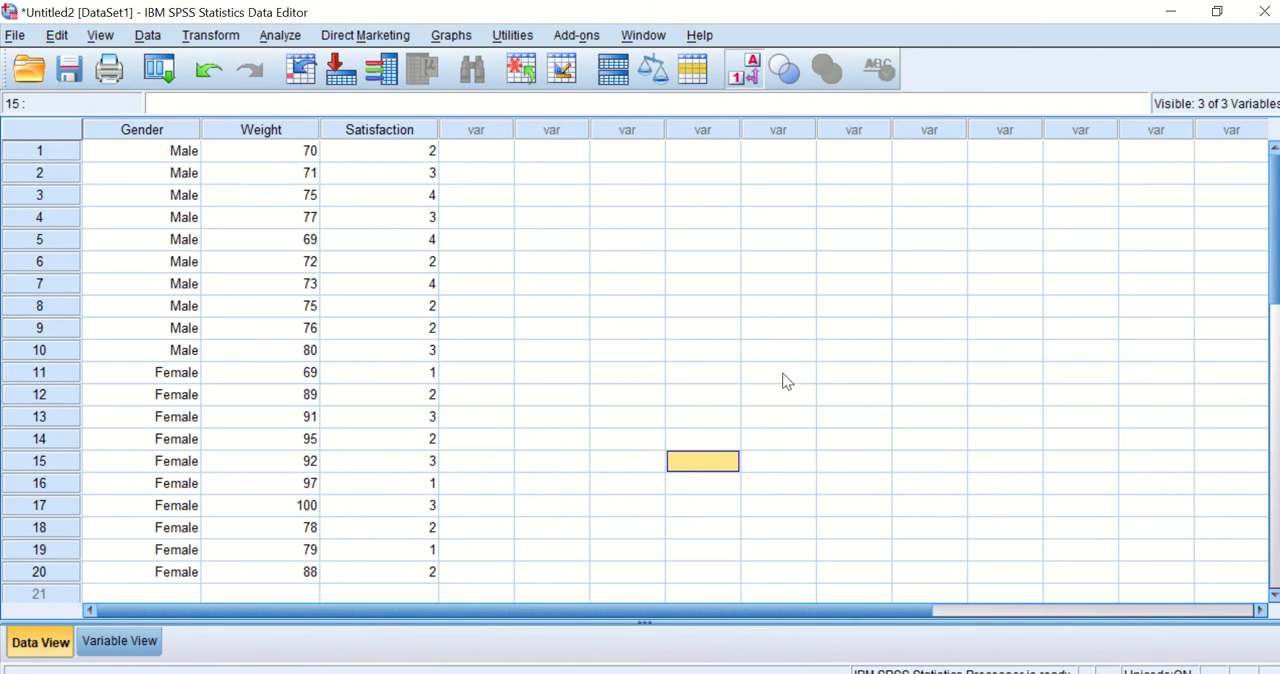
mouse_move(469, 251)
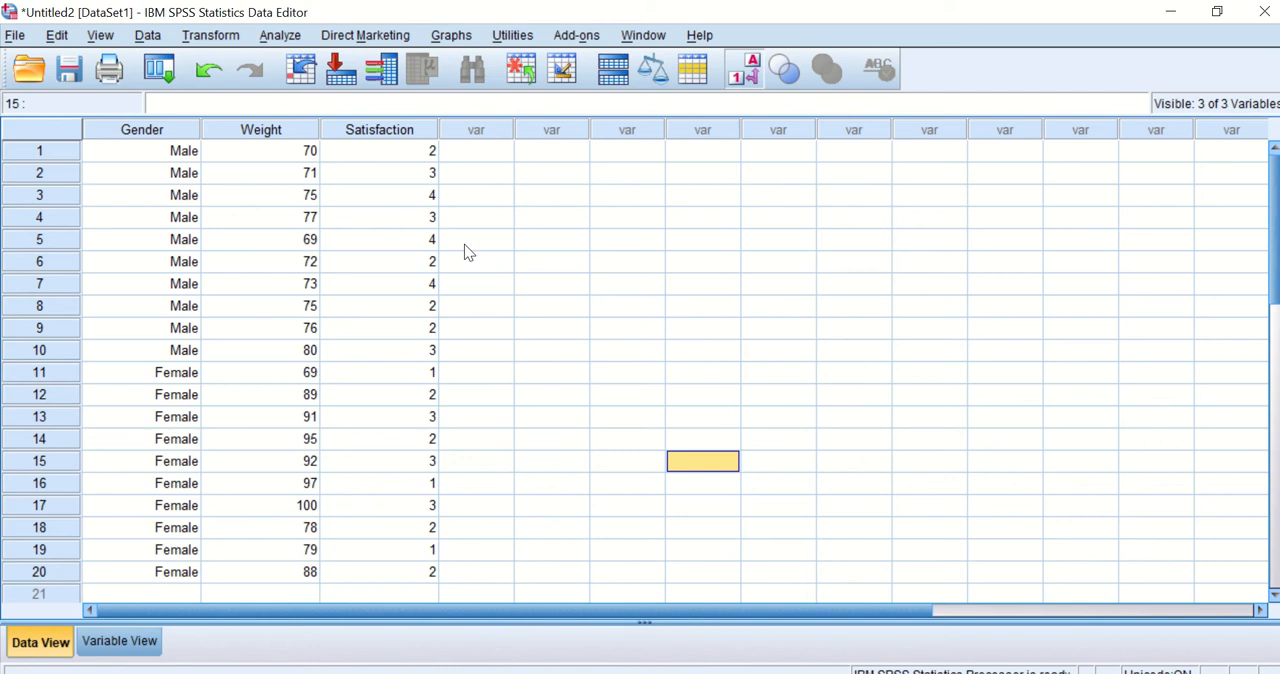
mouse_move(300, 36)
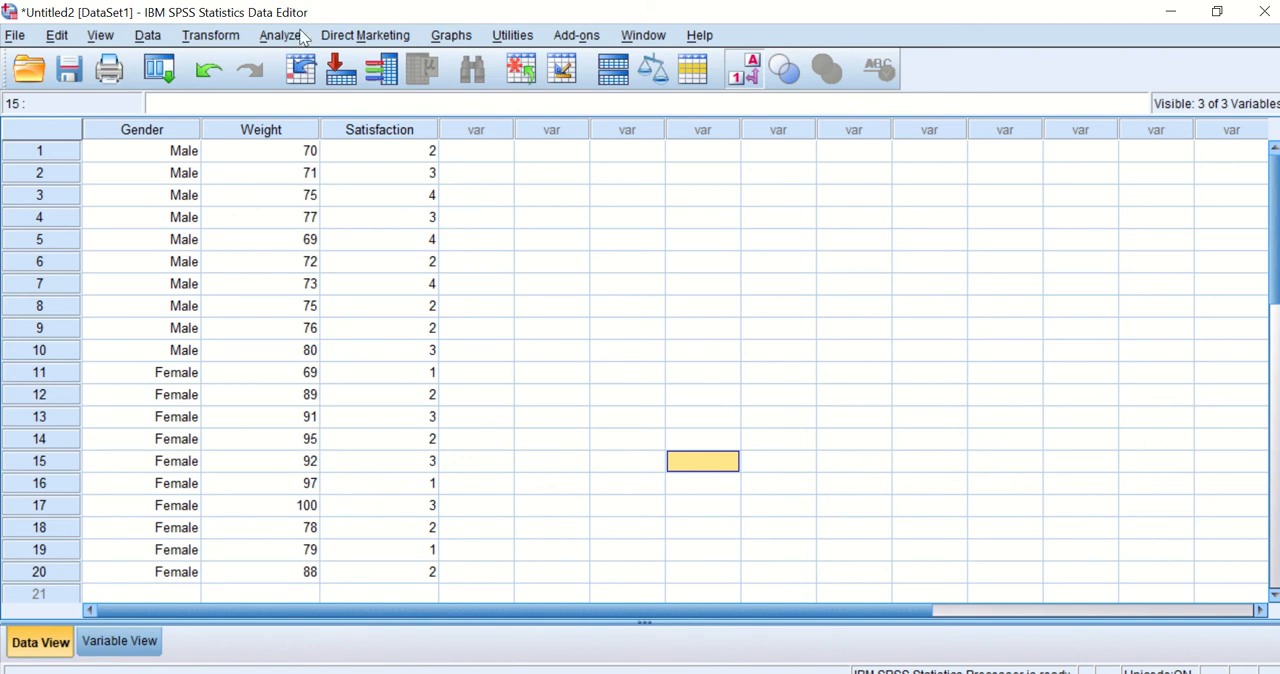
- Open the 2 Independent Samples test from Analyze > Nonparametric Tests > Legacy Dialogs
click(278, 35)
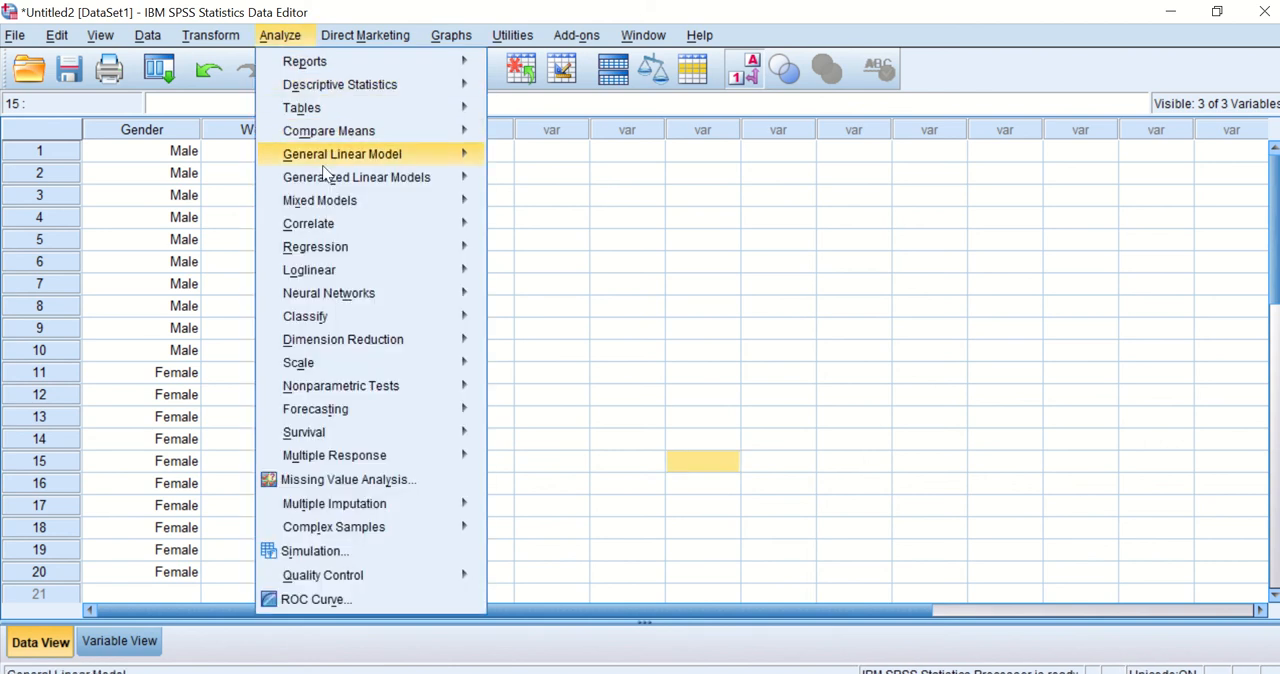
mouse_move(341, 385)
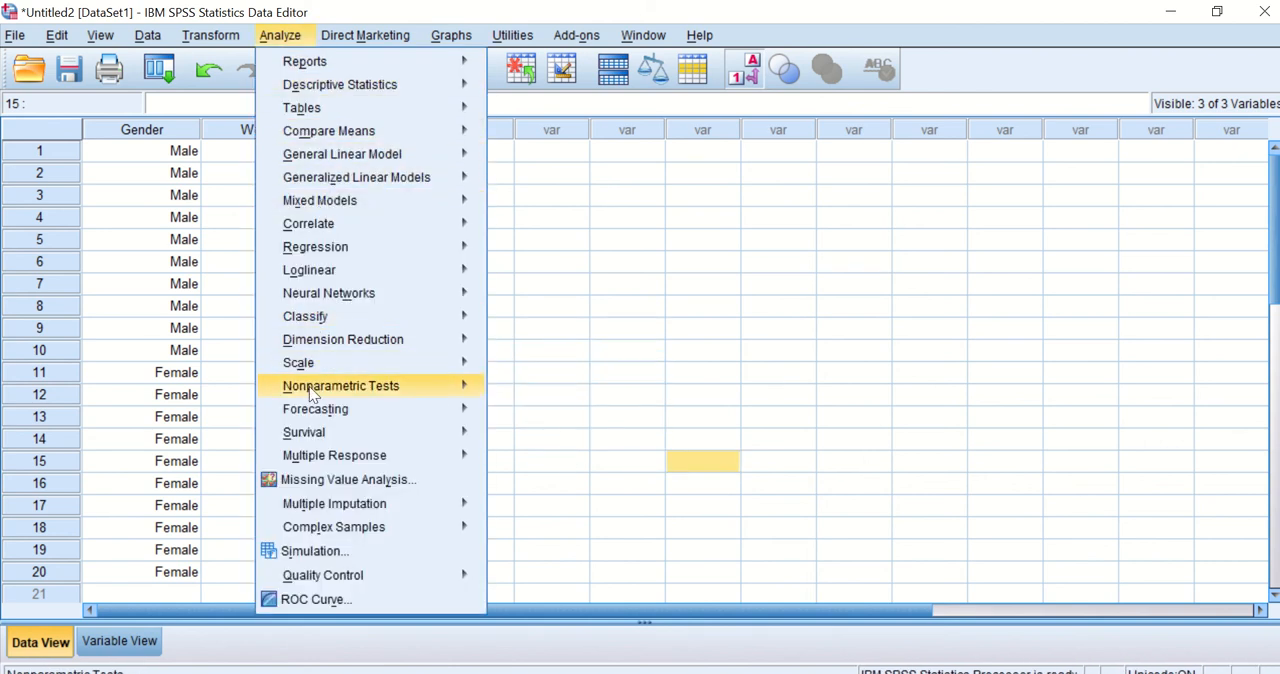
mouse_move(372, 386)
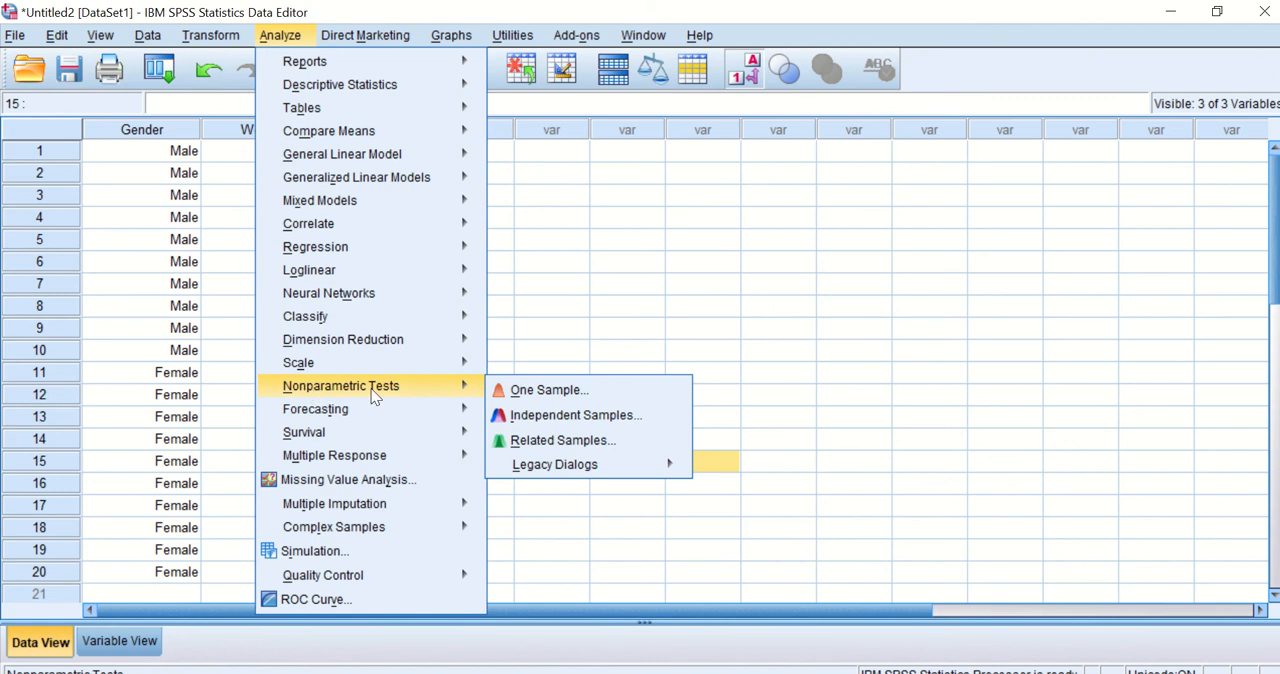
mouse_move(554, 464)
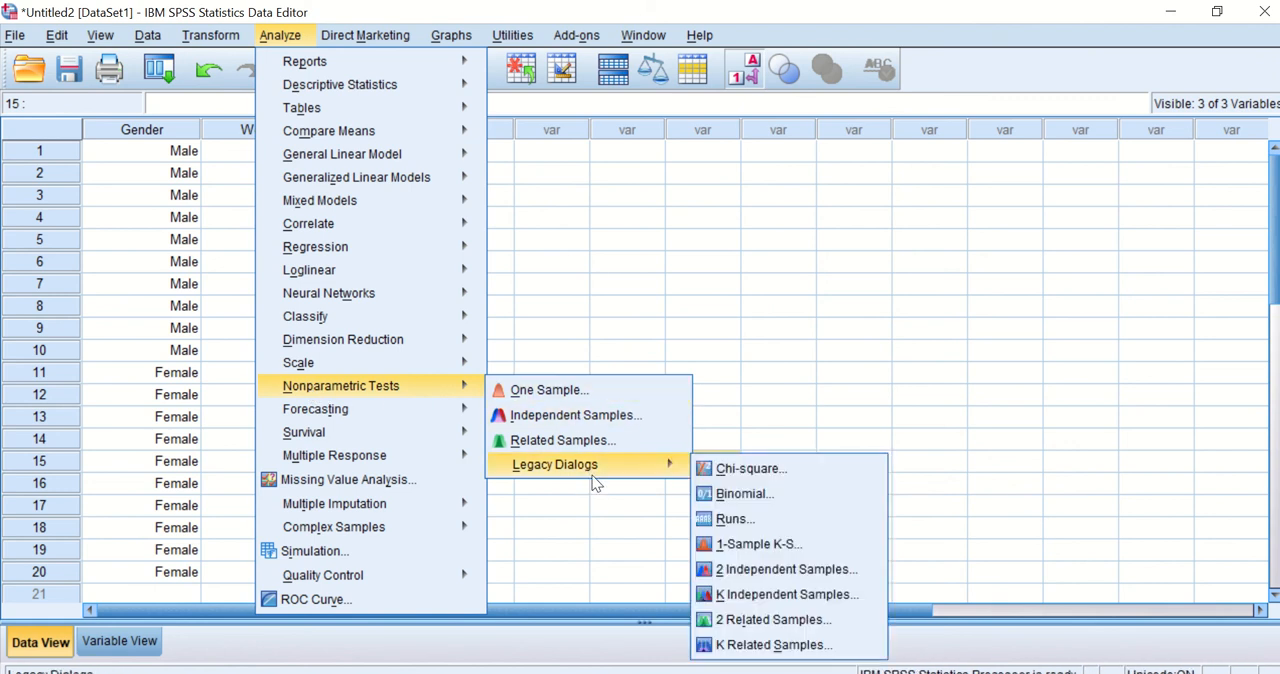
mouse_move(698, 480)
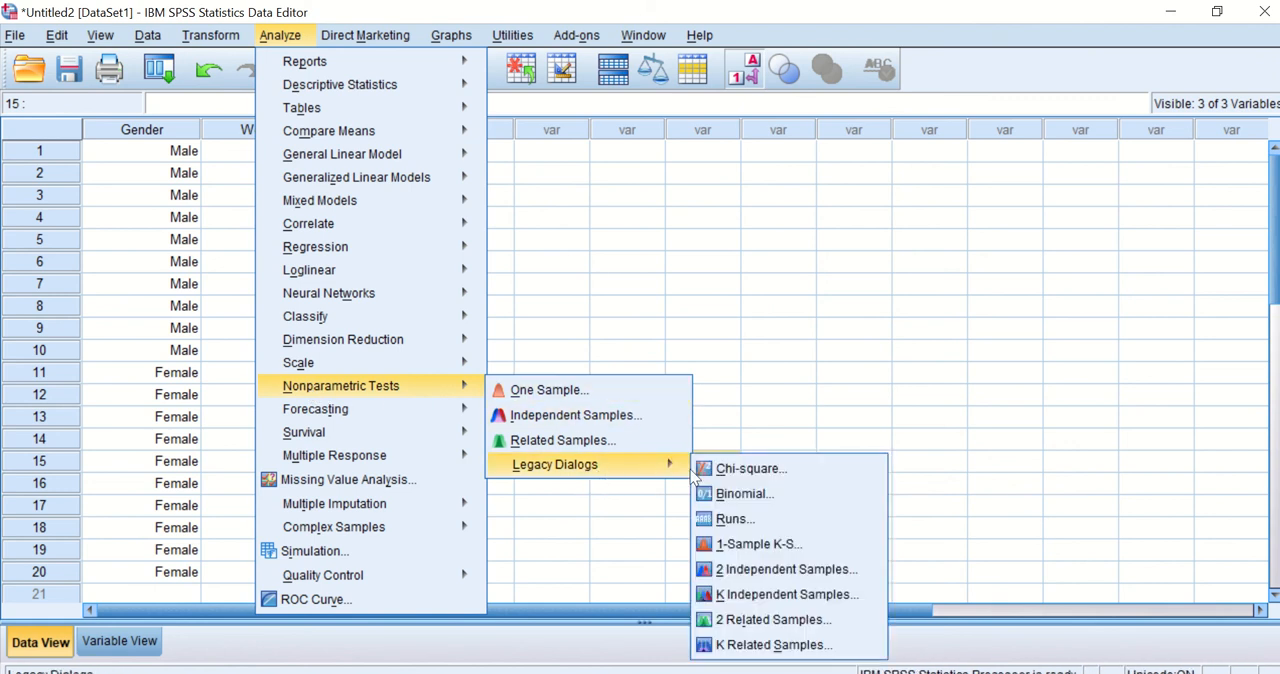
mouse_move(770, 569)
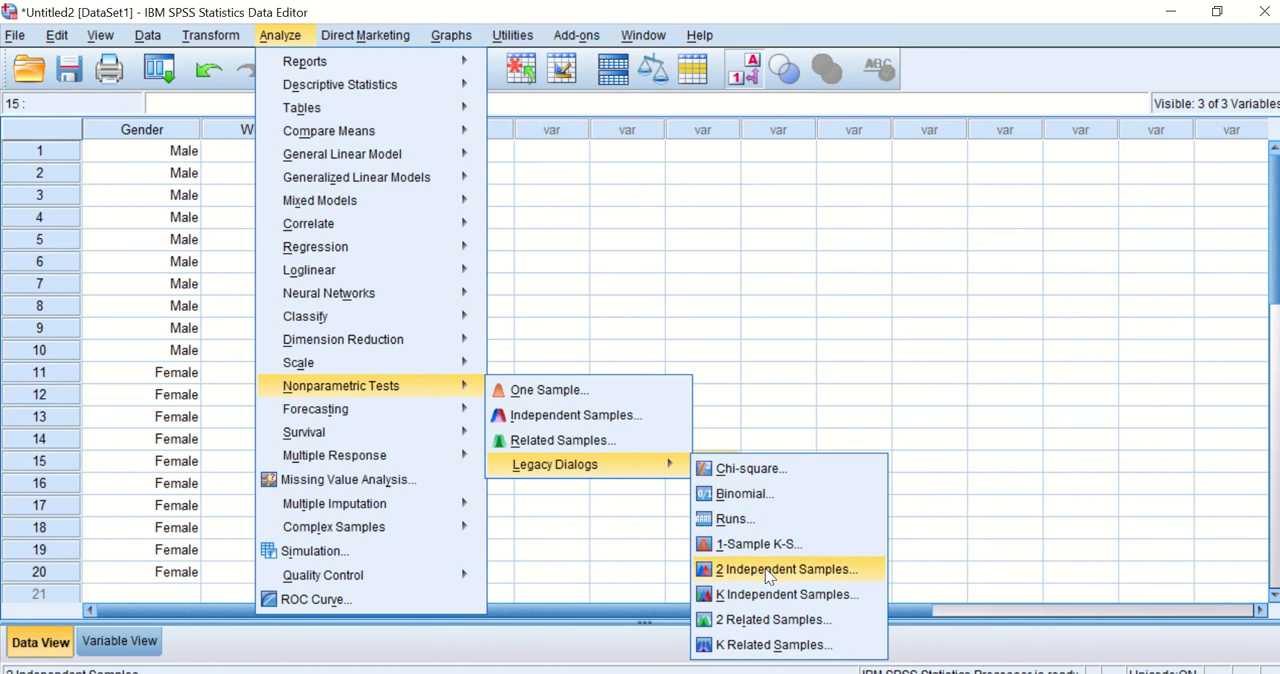
click(785, 569)
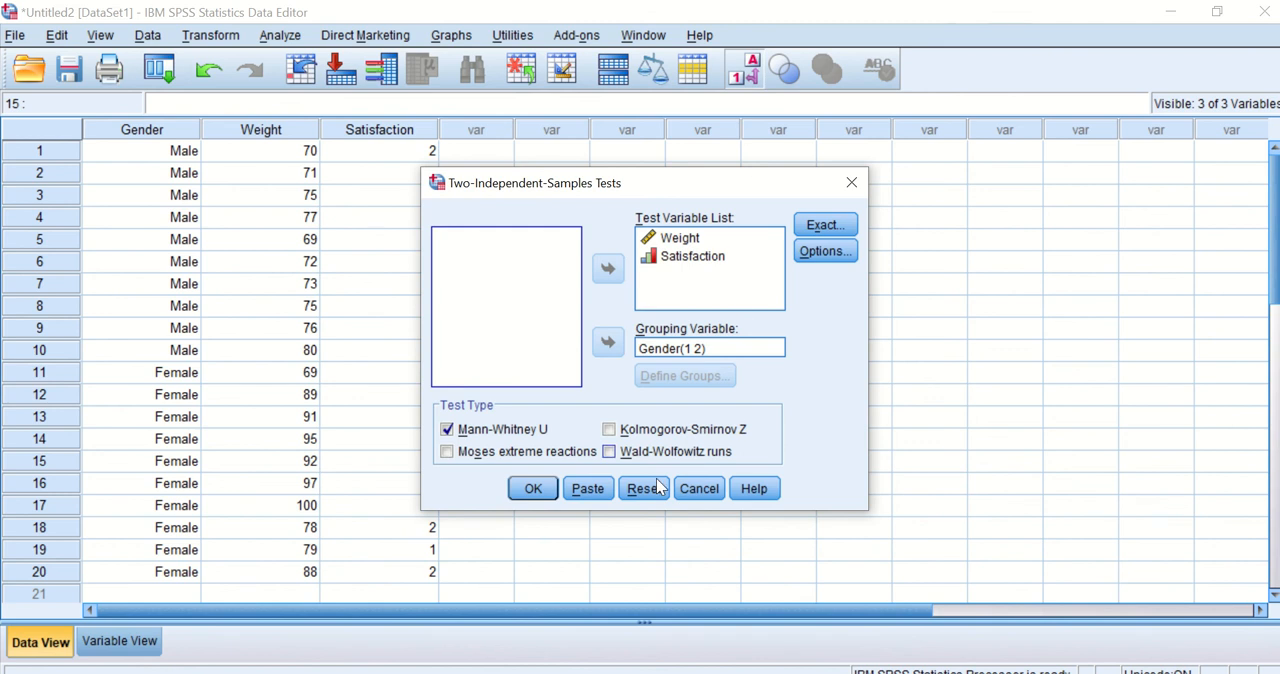
- Reset the dialog and add Weight and Satisfaction to the Test Variable List
click(643, 488)
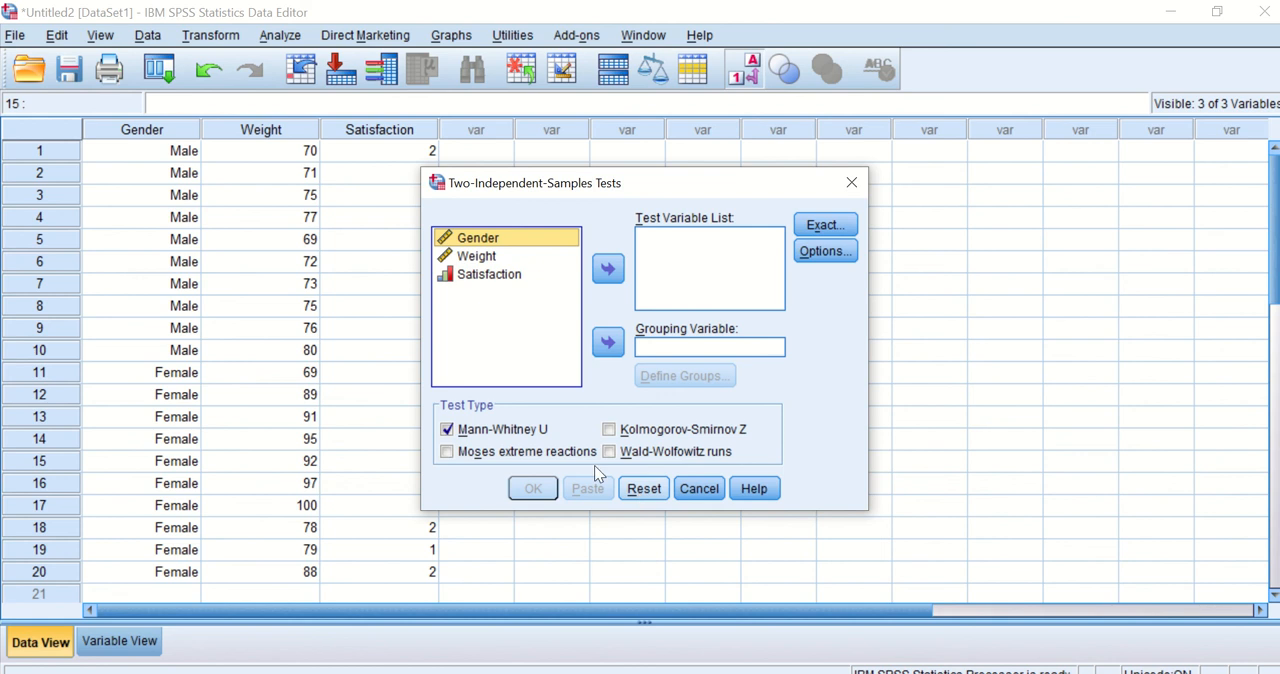
mouse_move(882, 280)
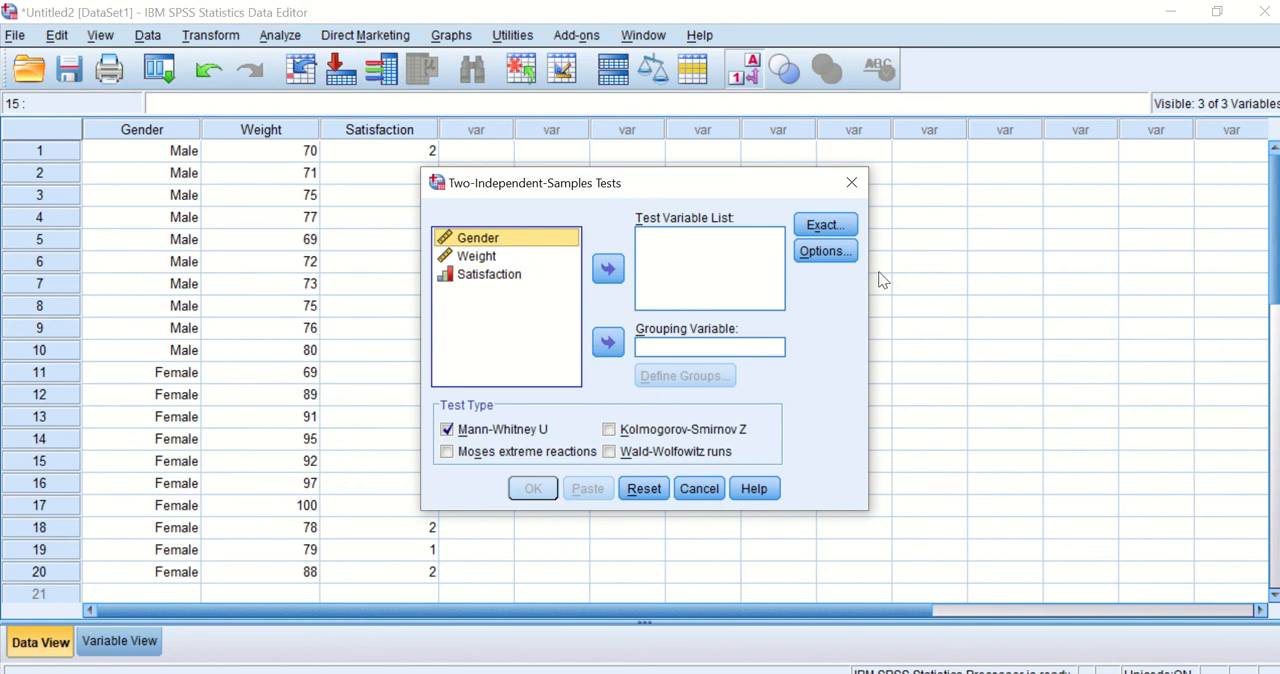
mouse_move(700, 303)
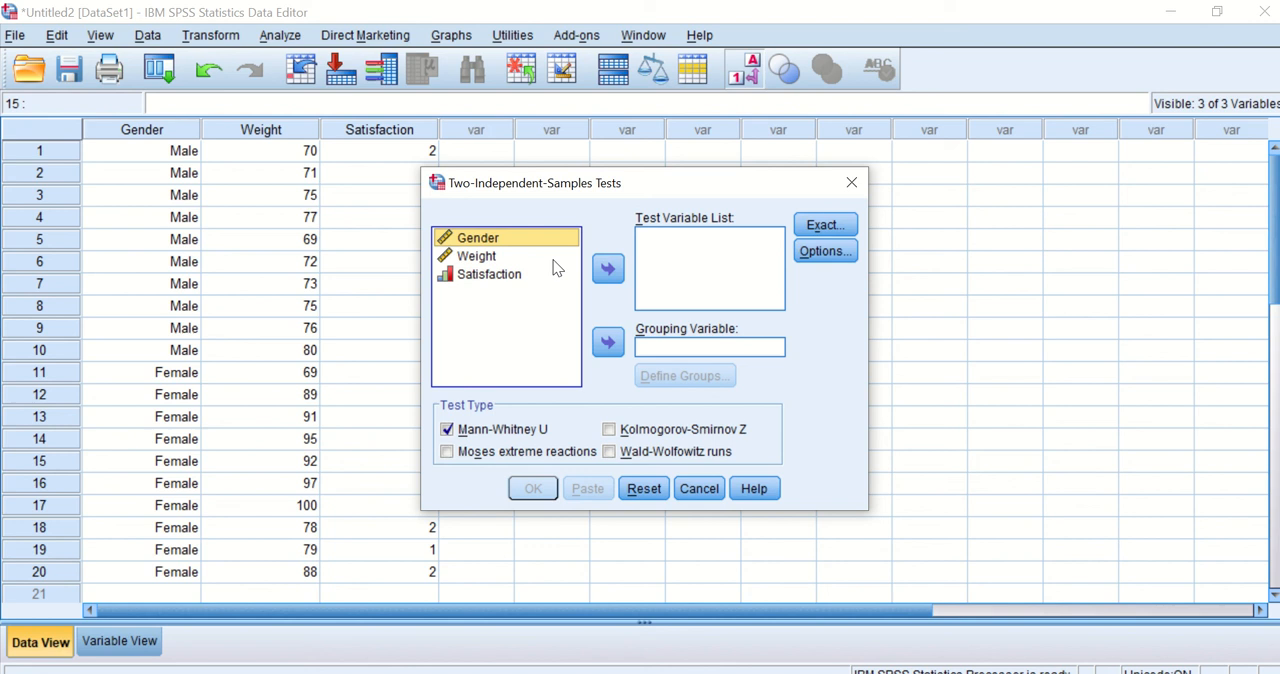
click(478, 255)
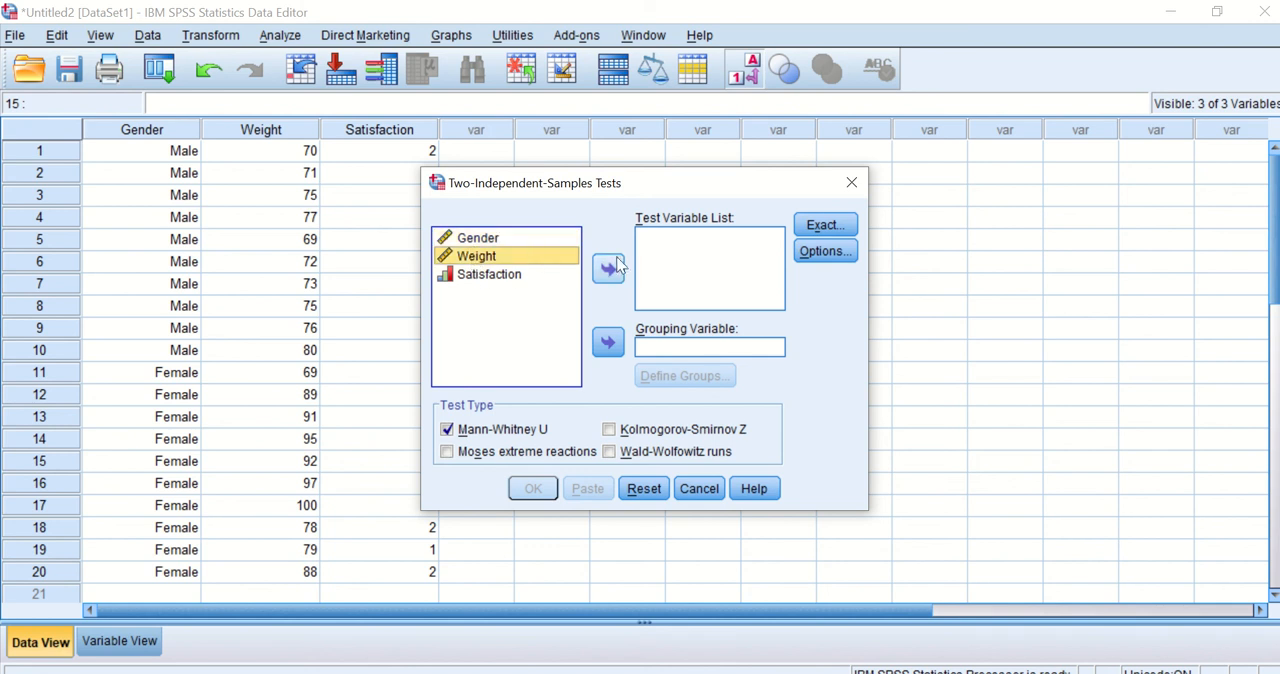
click(606, 268)
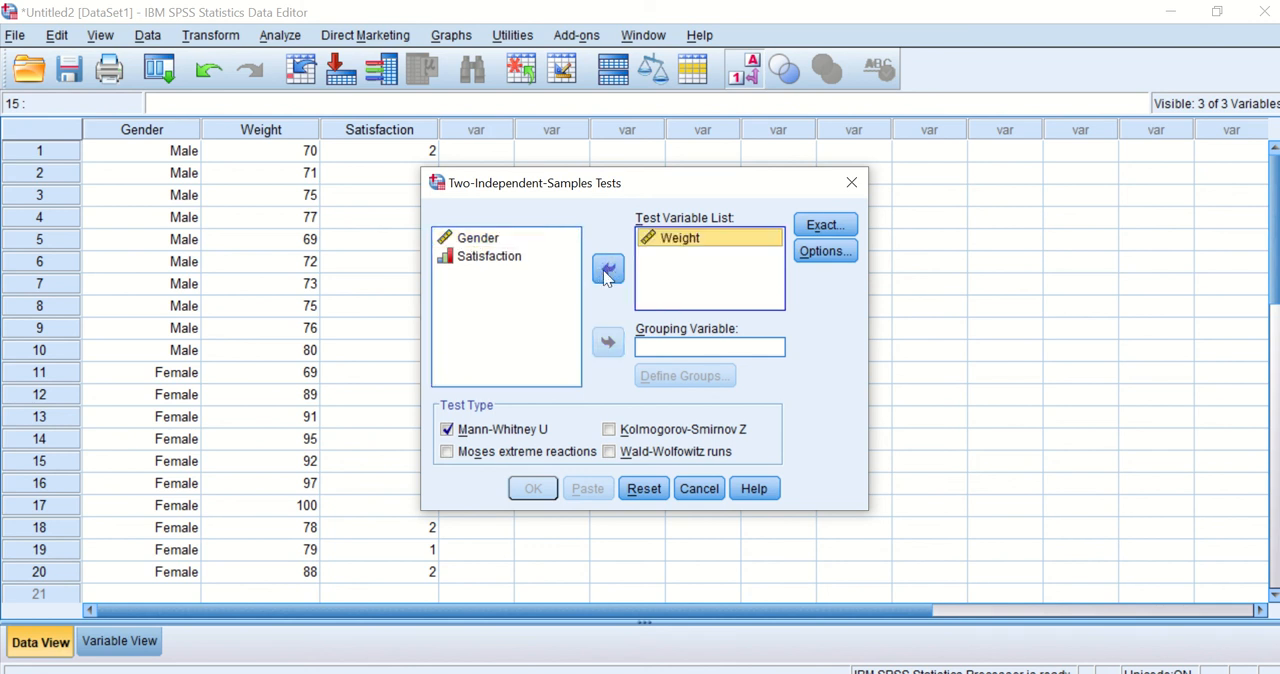
mouse_move(210, 280)
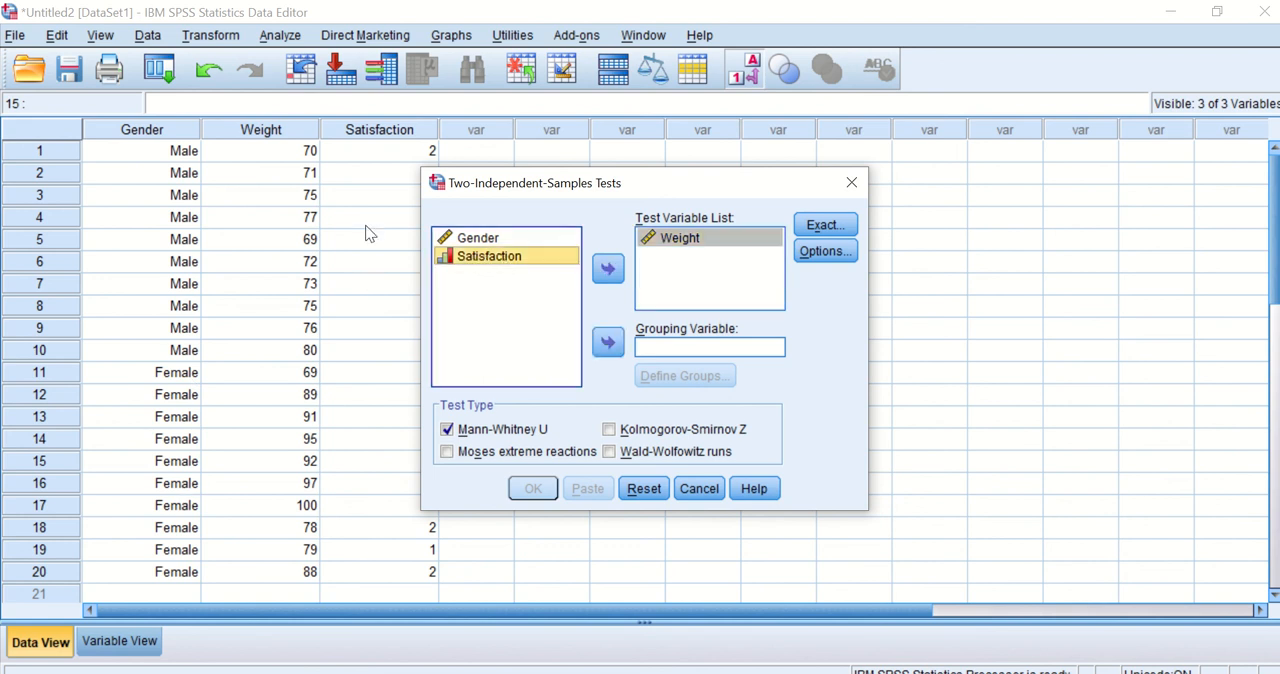
click(606, 267)
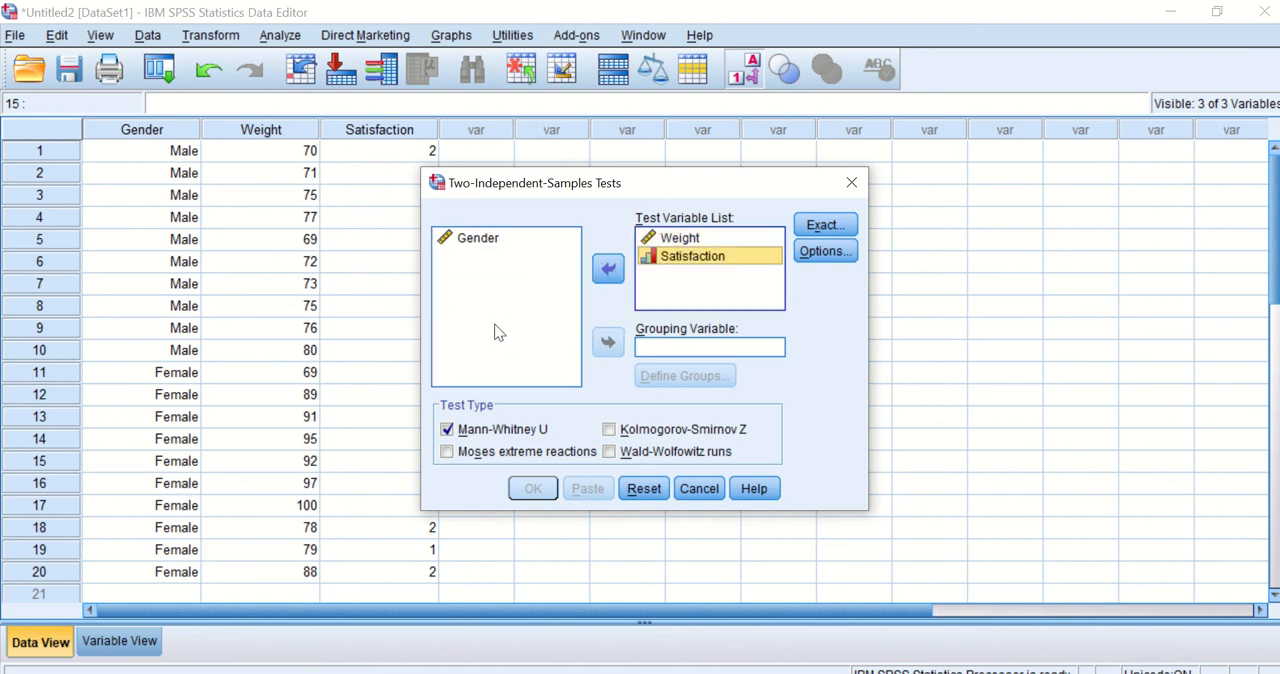
mouse_move(488, 310)
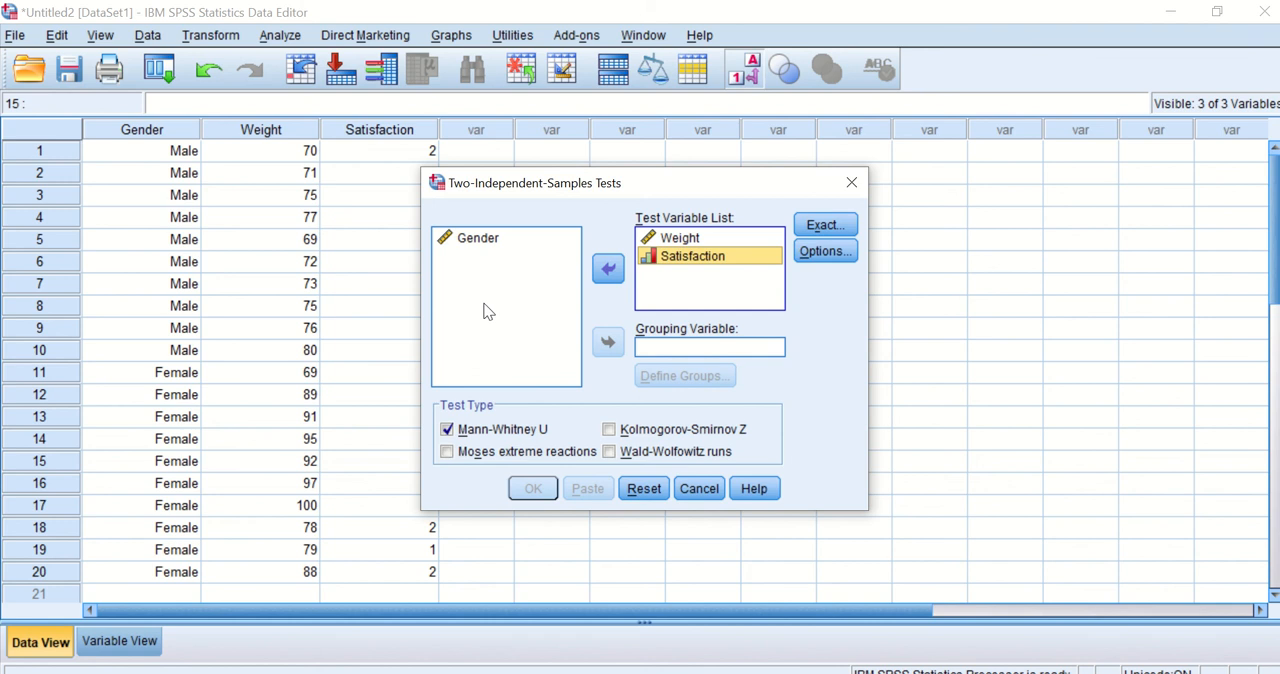
mouse_move(547, 329)
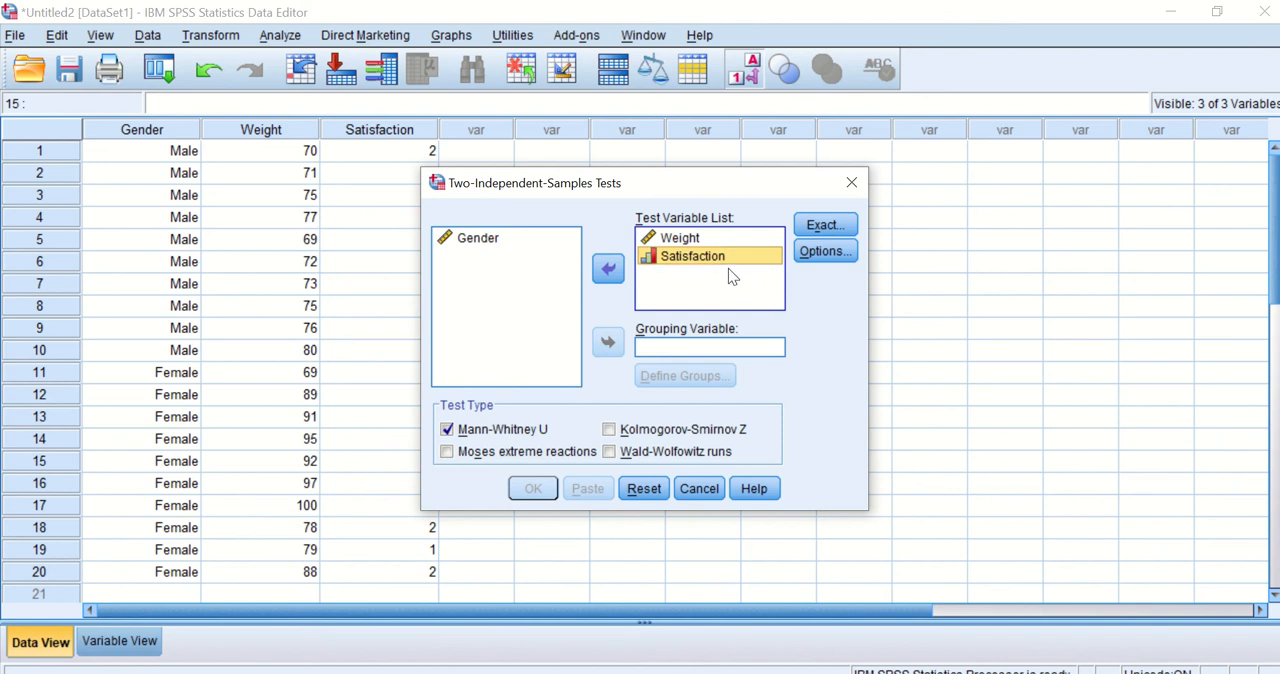
click(478, 237)
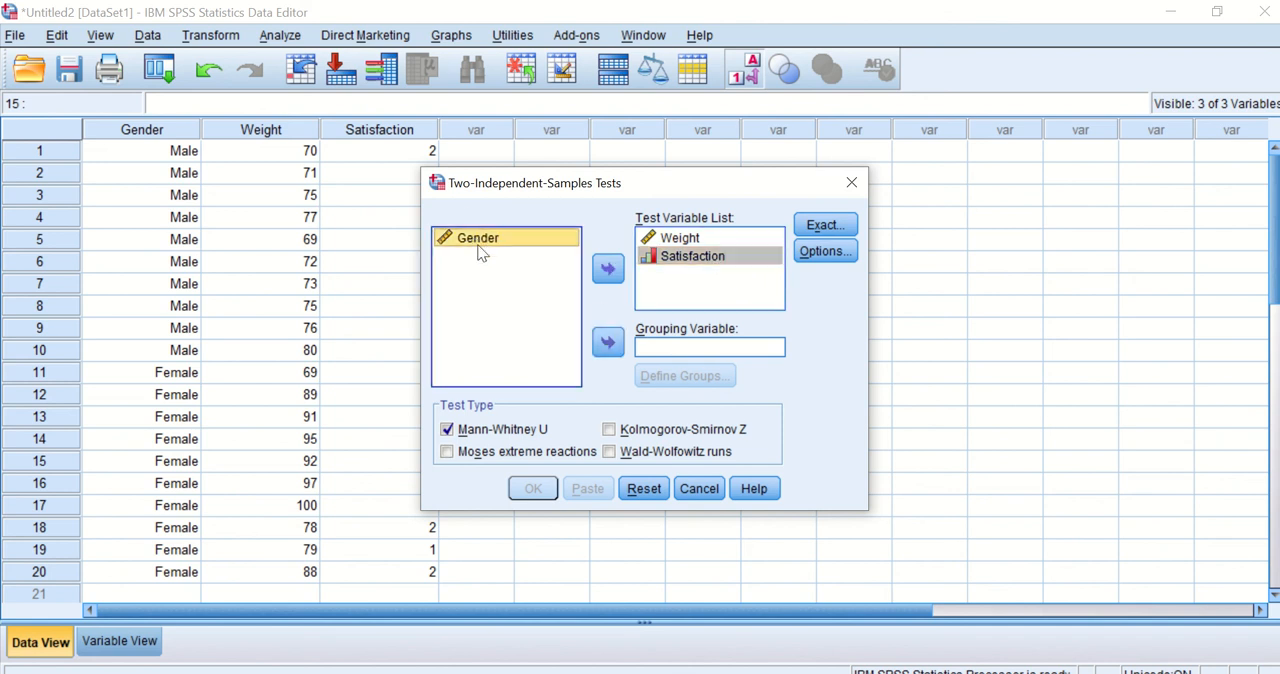
- Make Gender the grouping variable with groups 1 and 2 defined
click(607, 342)
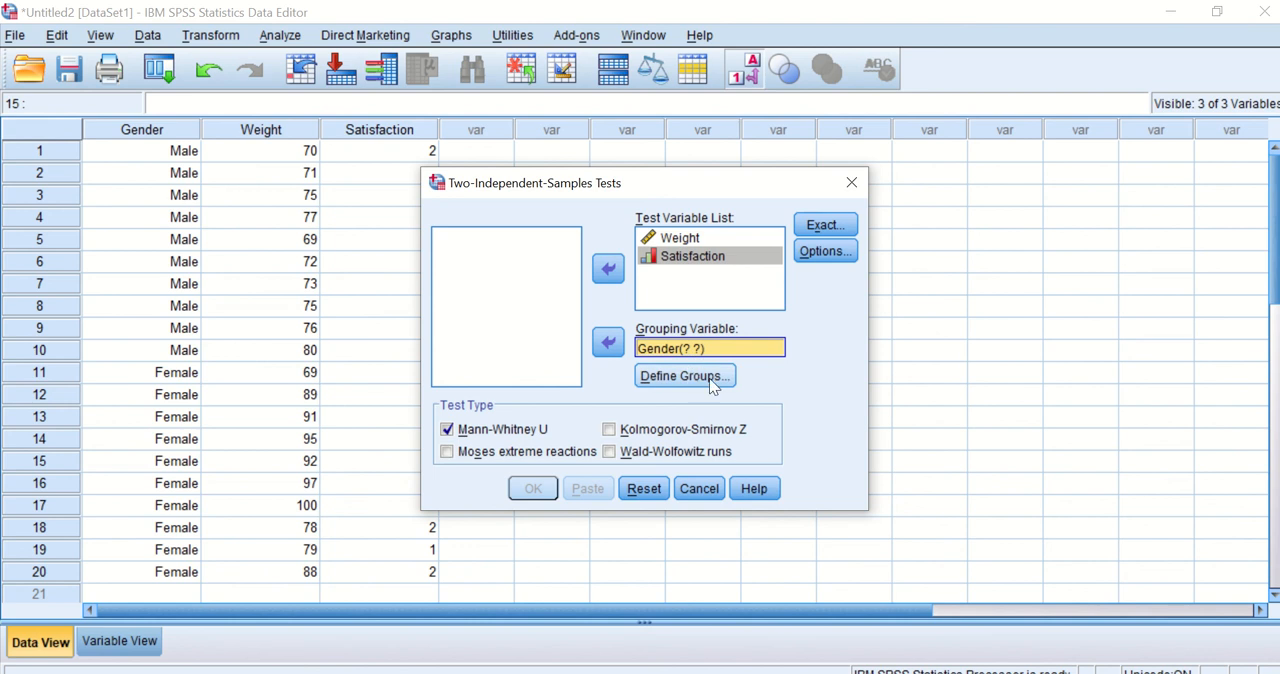
mouse_move(673, 380)
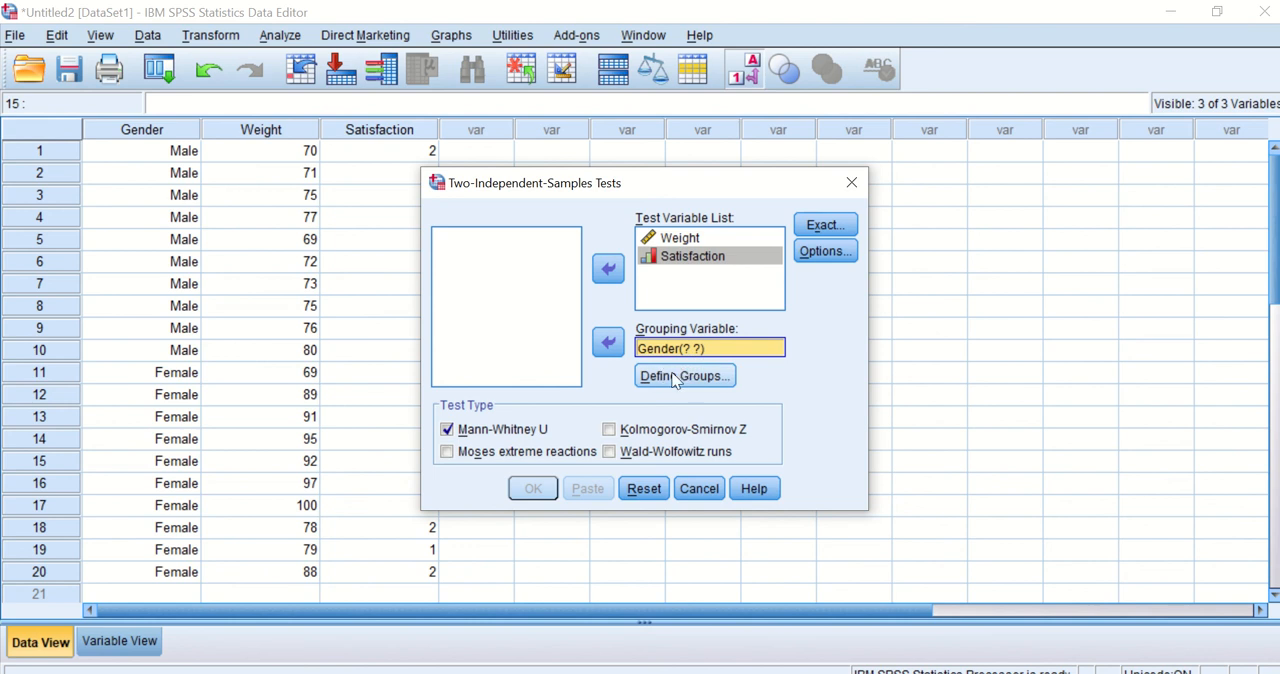
click(684, 376)
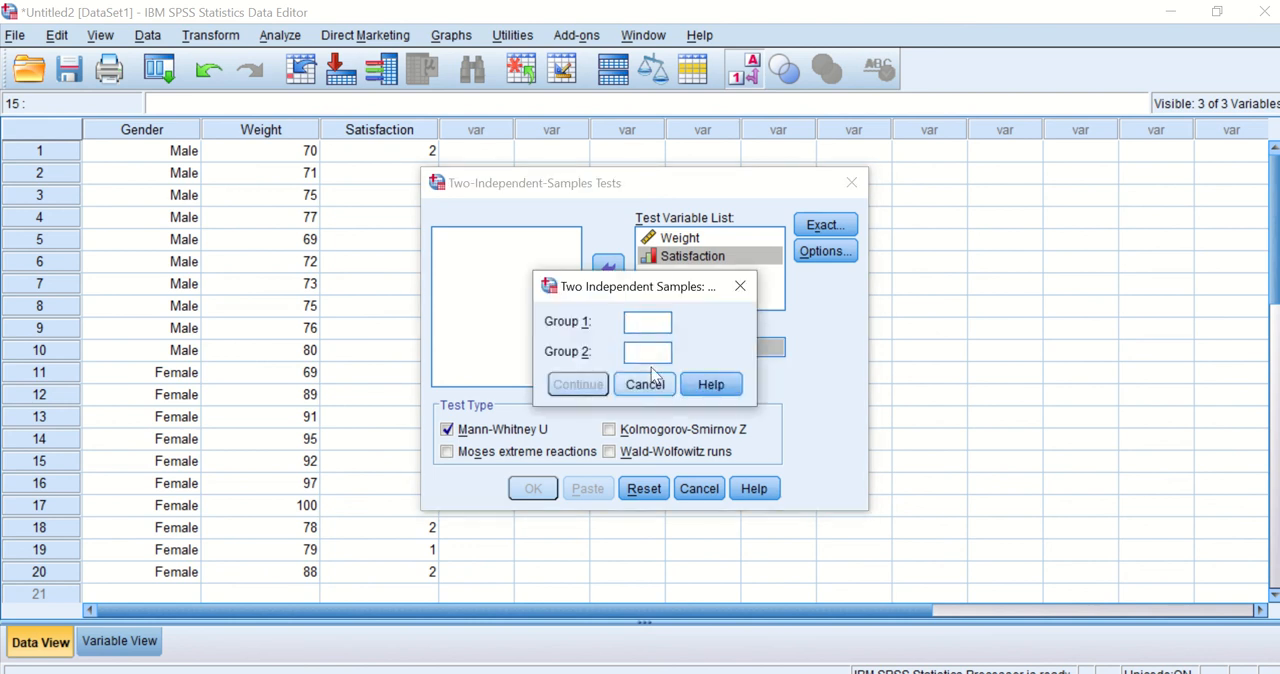
text(1)
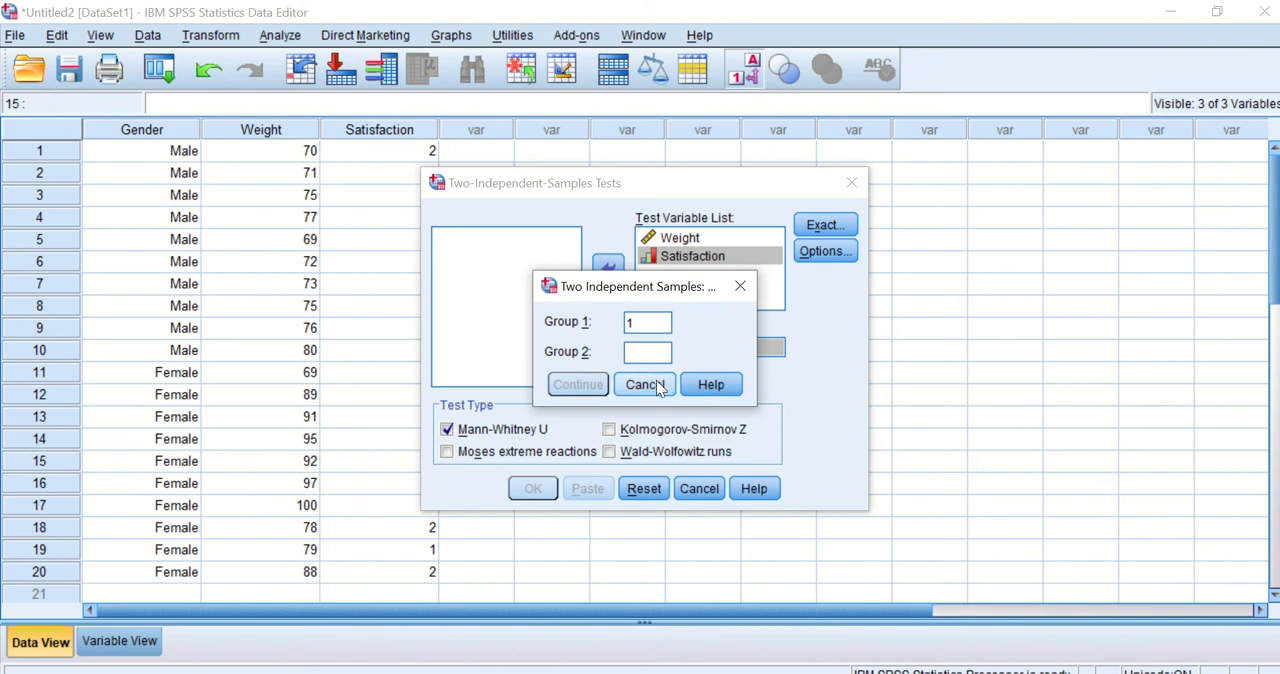
click(647, 351)
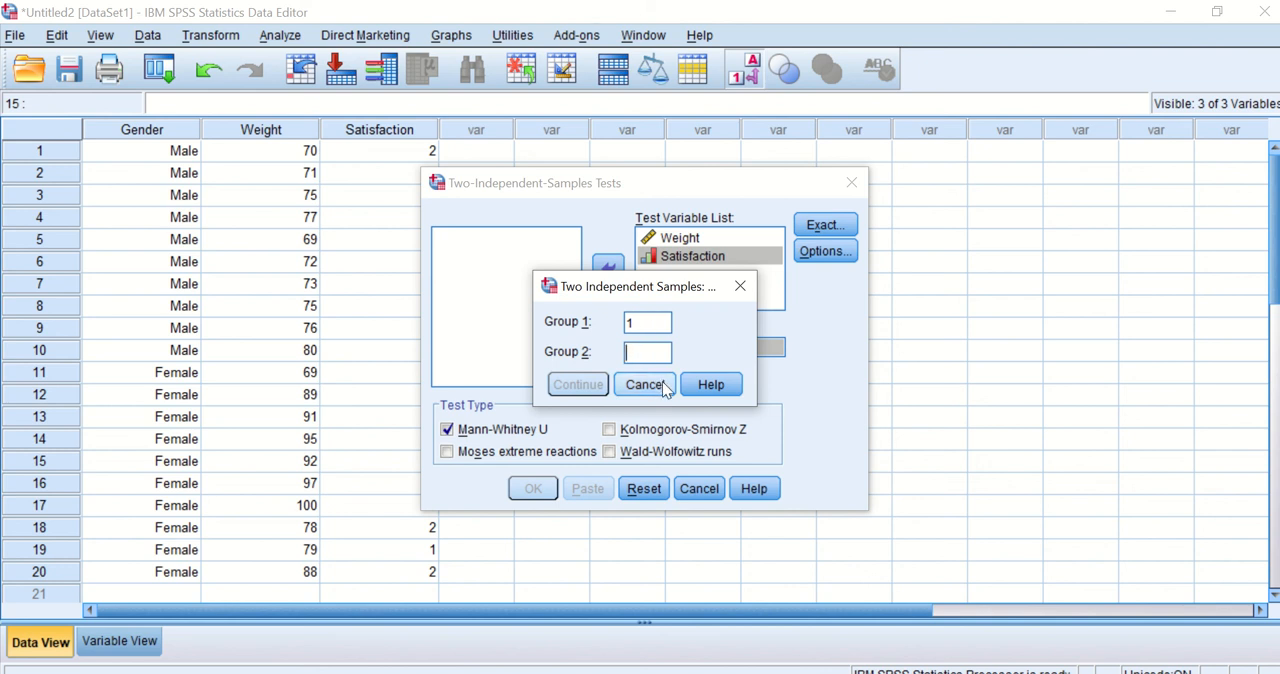
text(2)
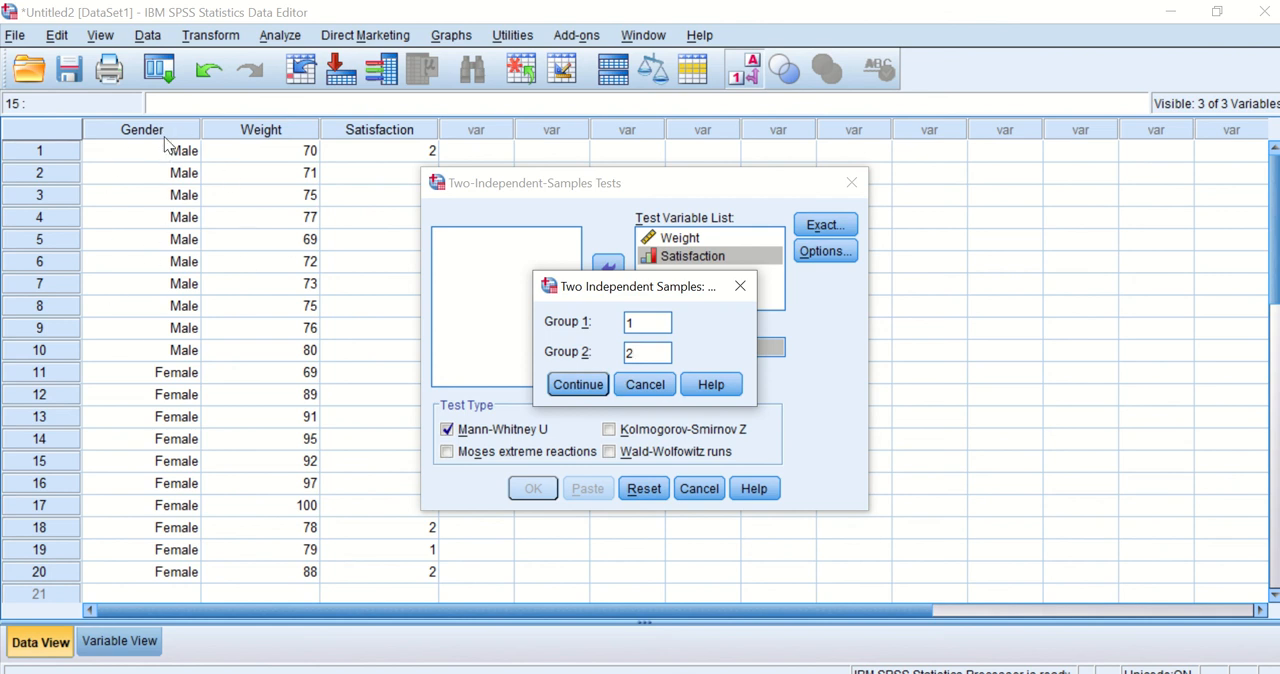
mouse_move(163, 152)
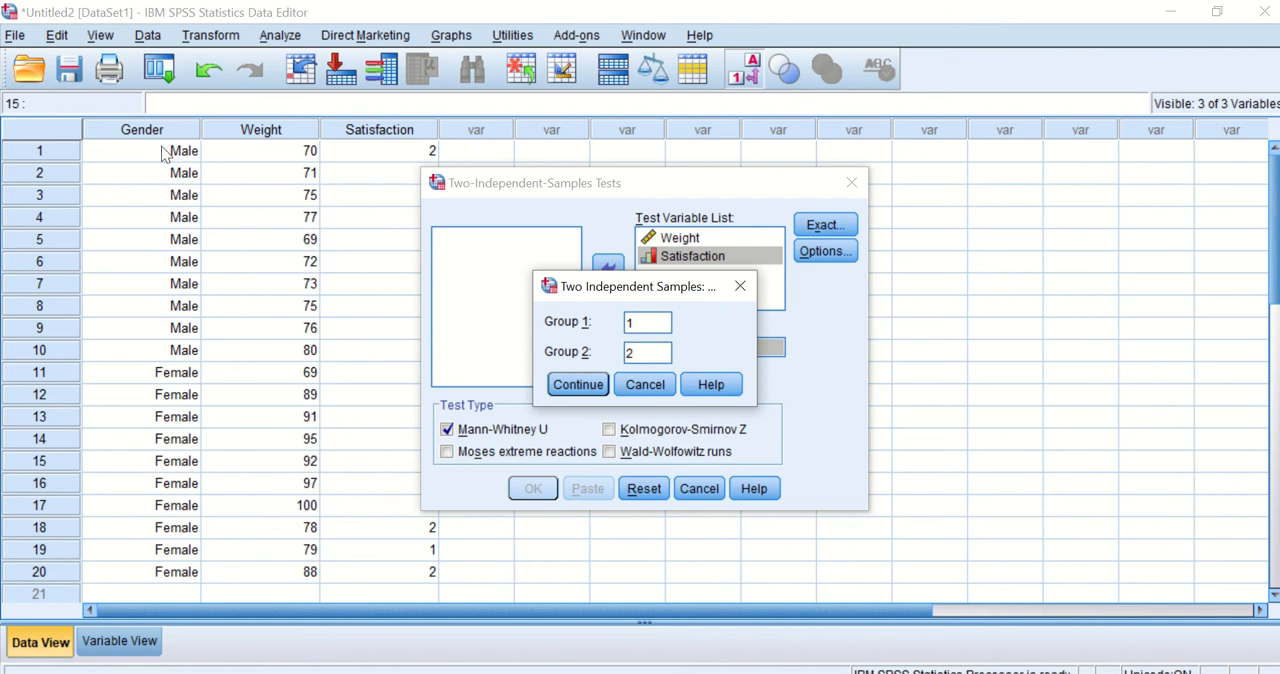
mouse_move(372, 506)
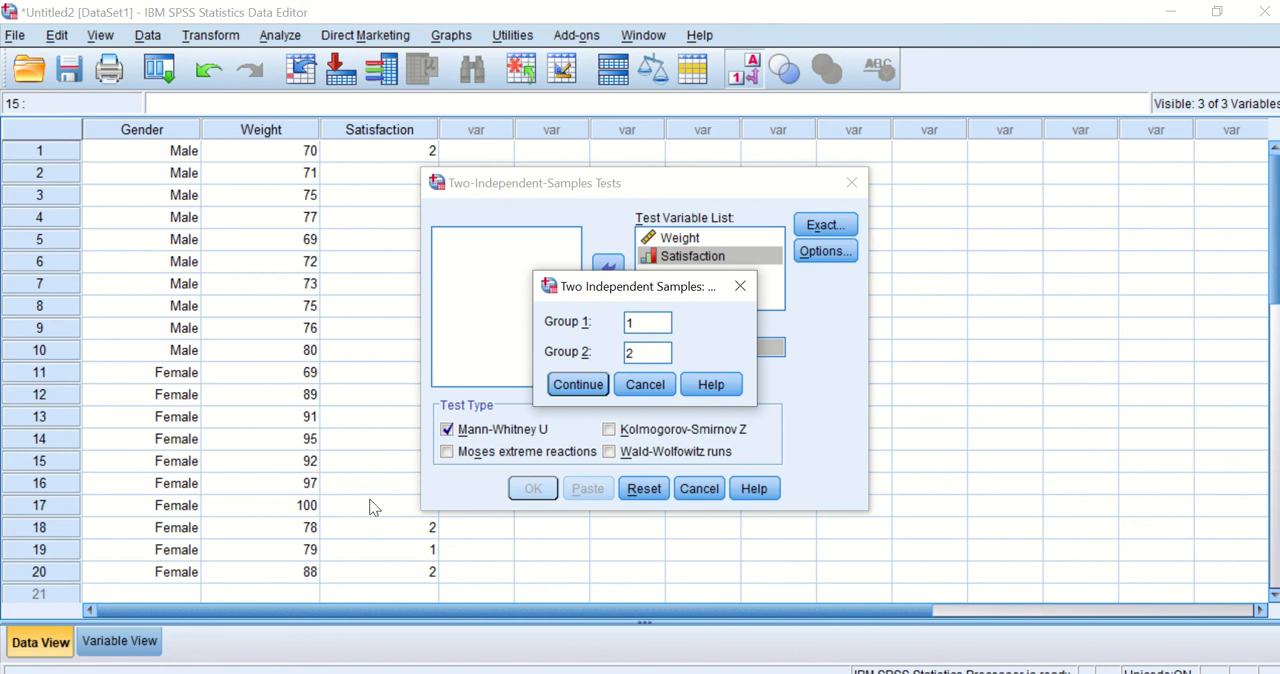
click(577, 384)
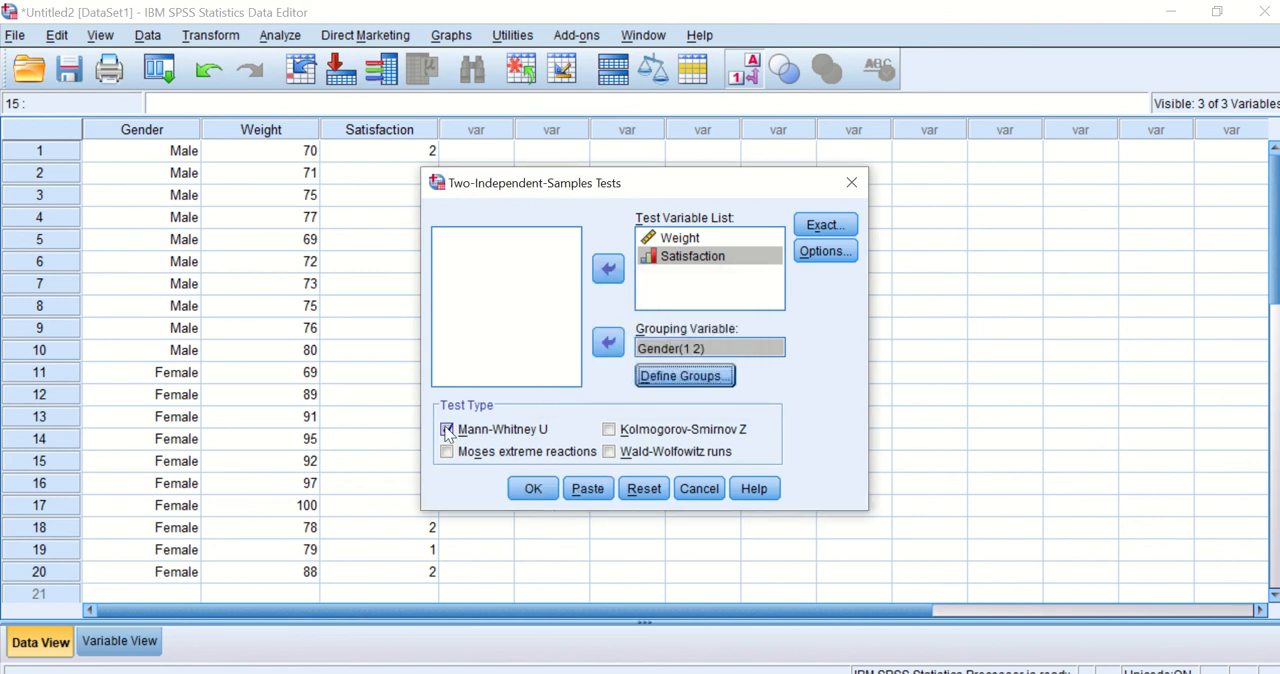
click(446, 429)
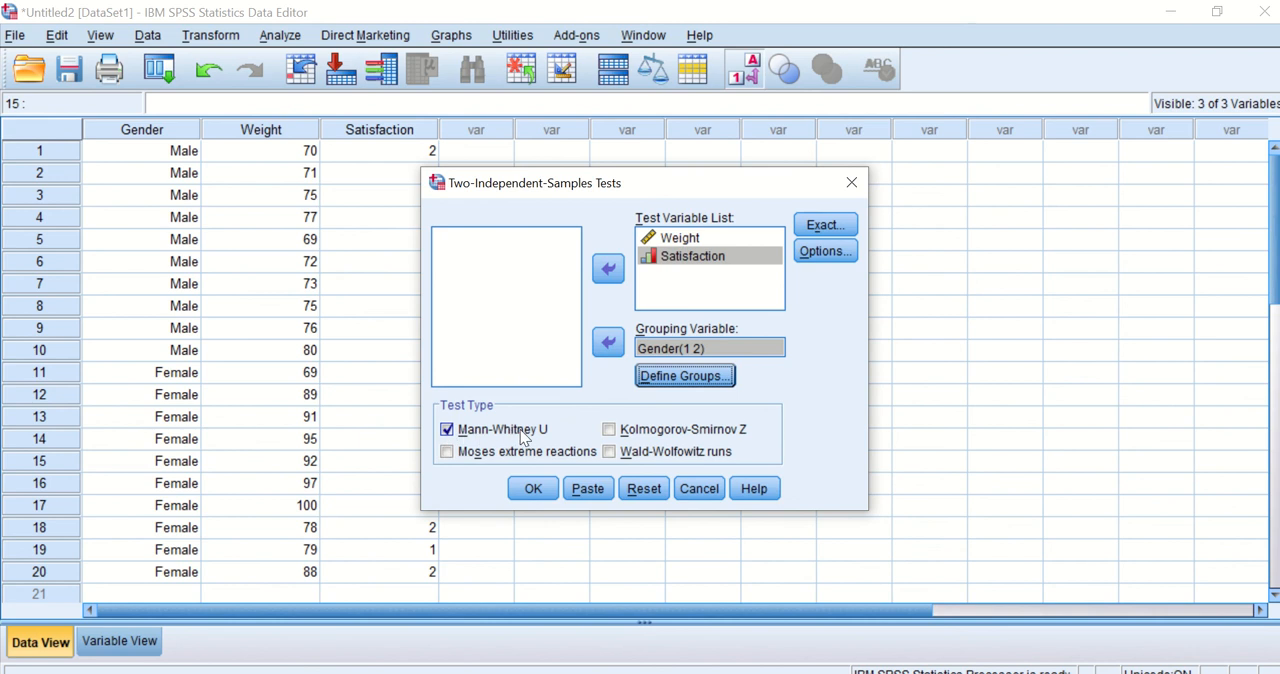
mouse_move(826, 224)
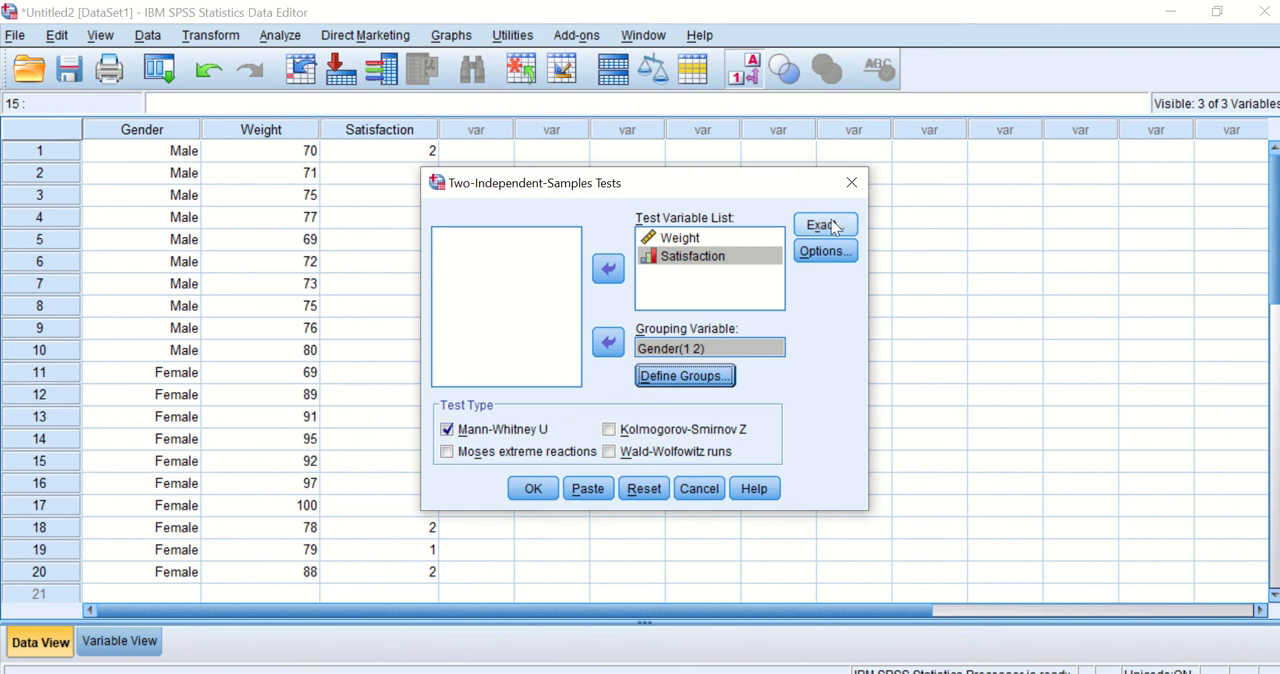
click(822, 224)
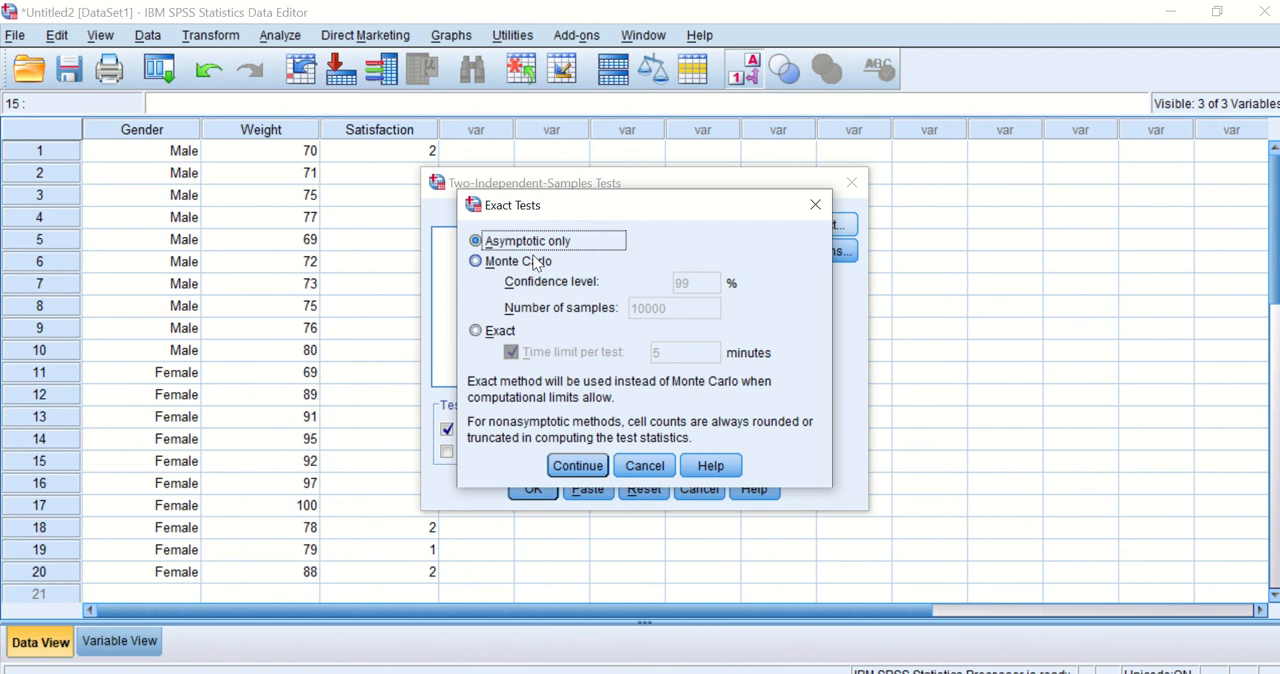
mouse_move(557, 256)
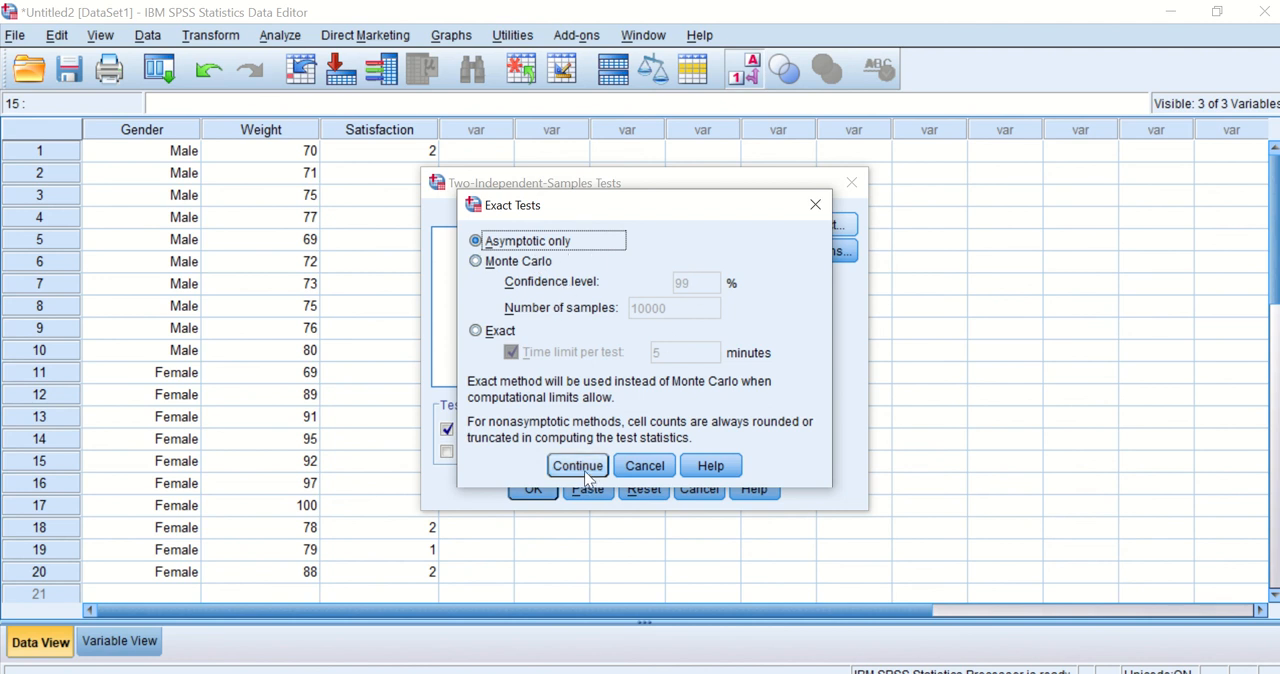
- Keep Asymptotic results only and request descriptive statistics for the Mann-Whitney test
click(577, 465)
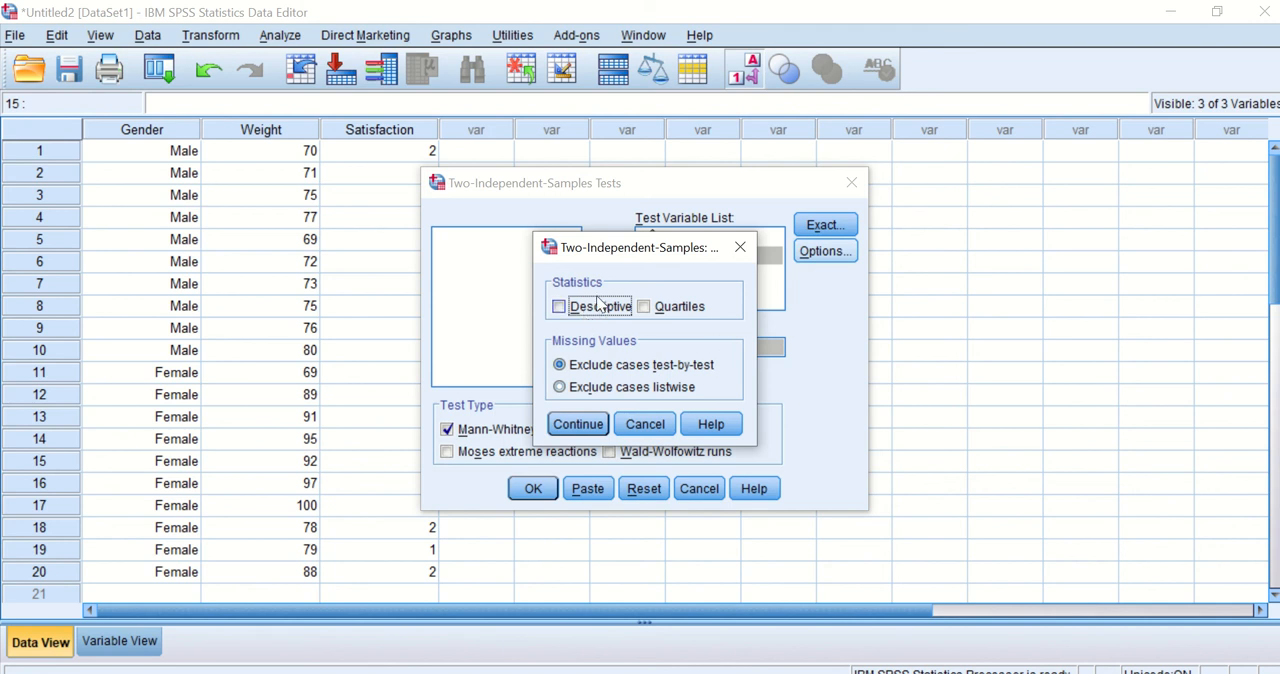
click(559, 306)
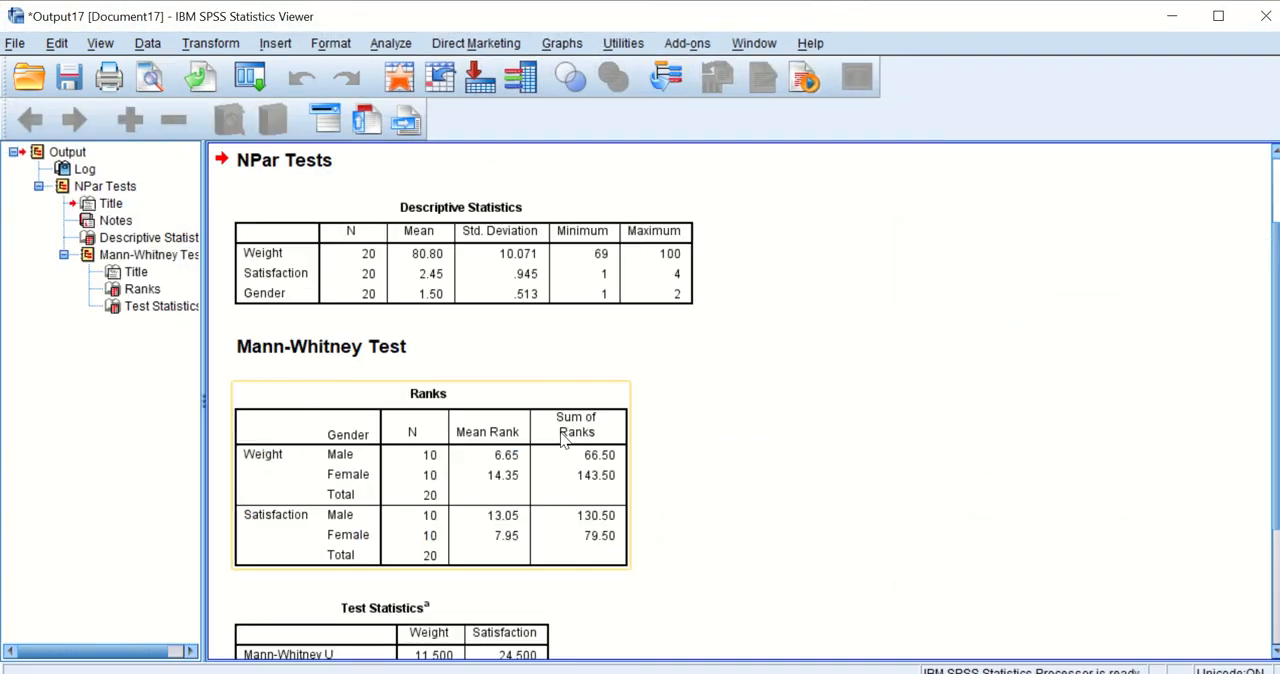
mouse_move(565, 440)
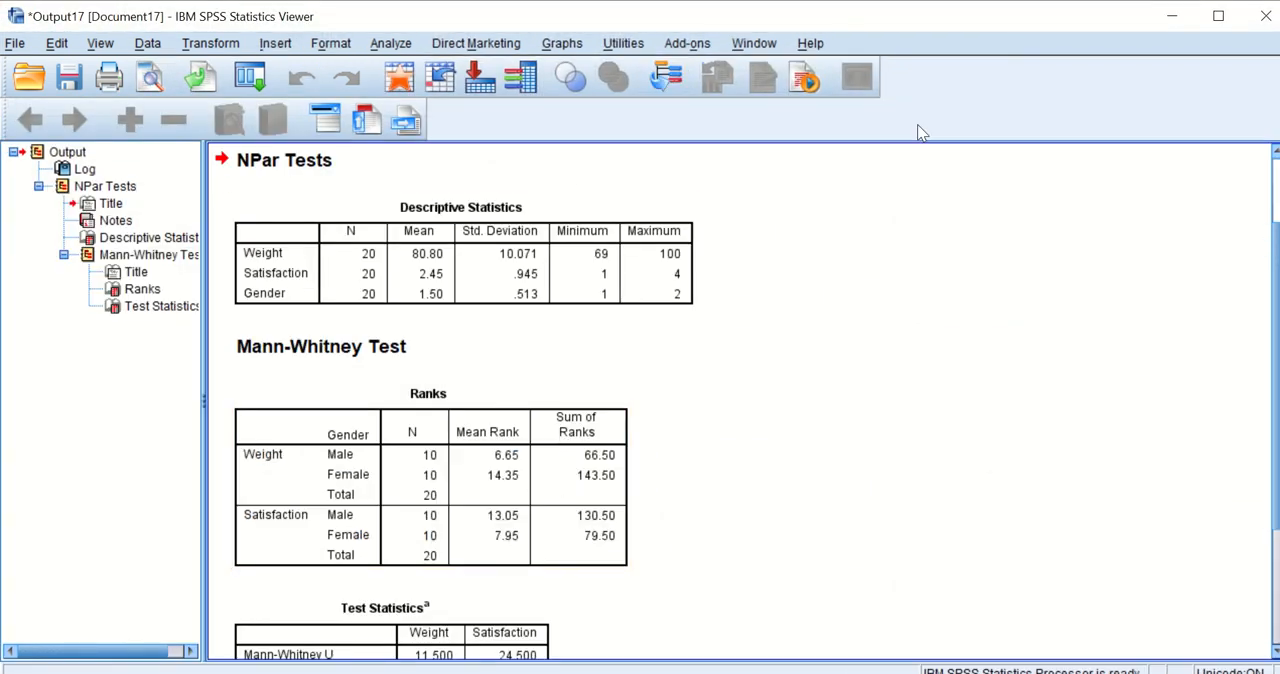
click(284, 160)
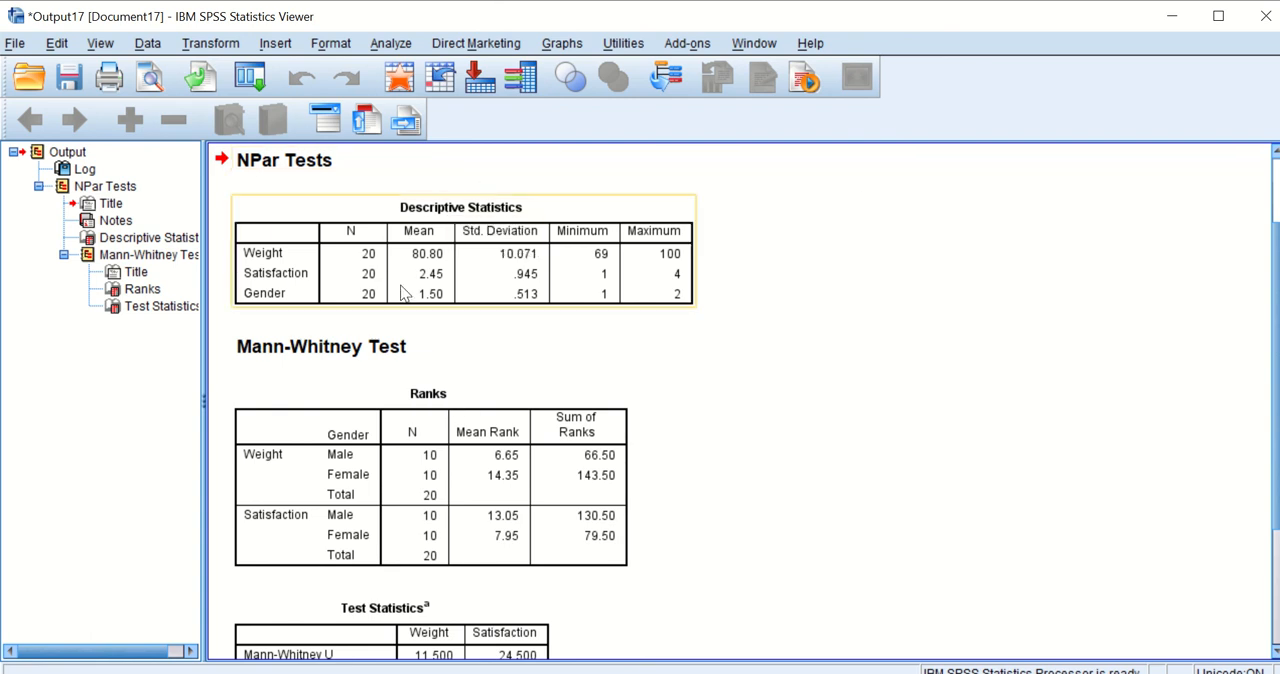
mouse_move(307, 218)
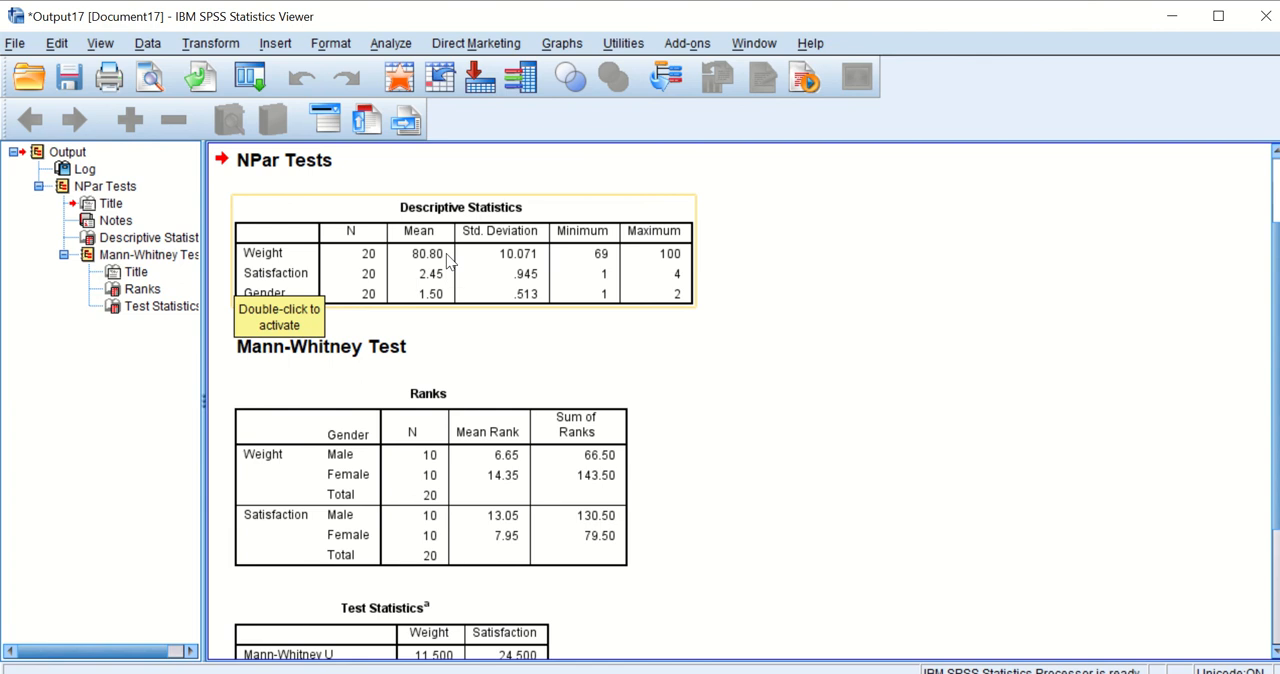
mouse_move(458, 447)
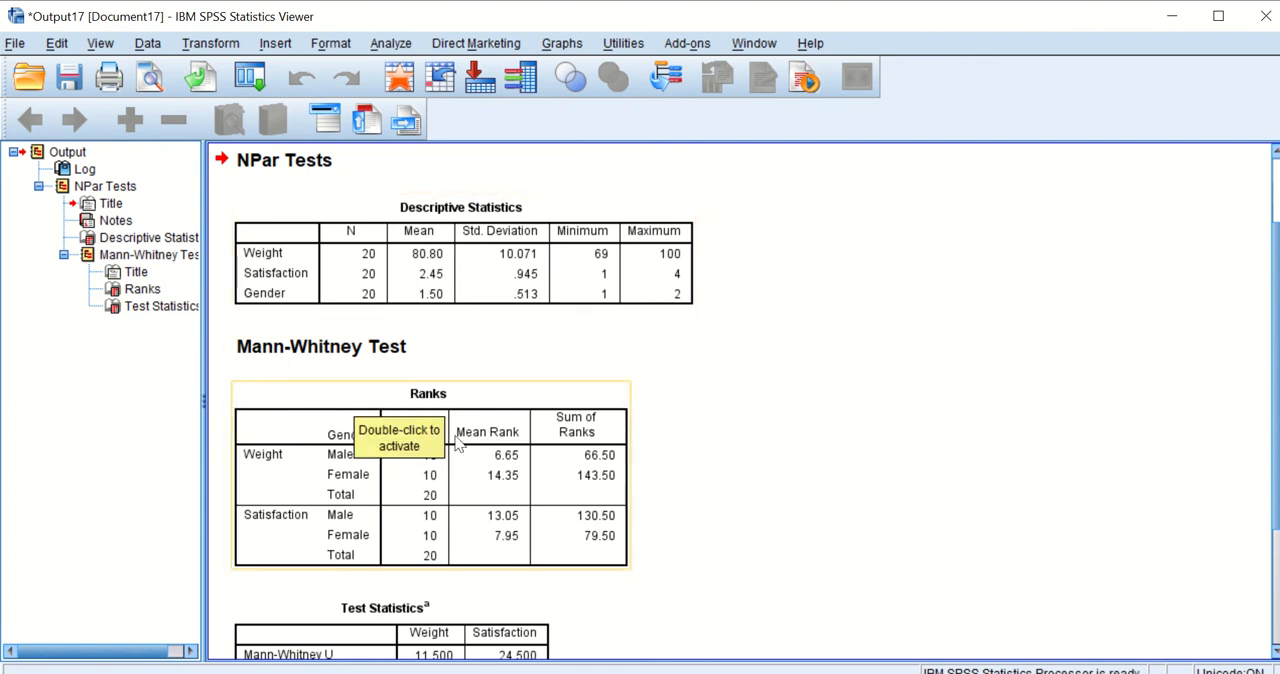
mouse_move(437, 477)
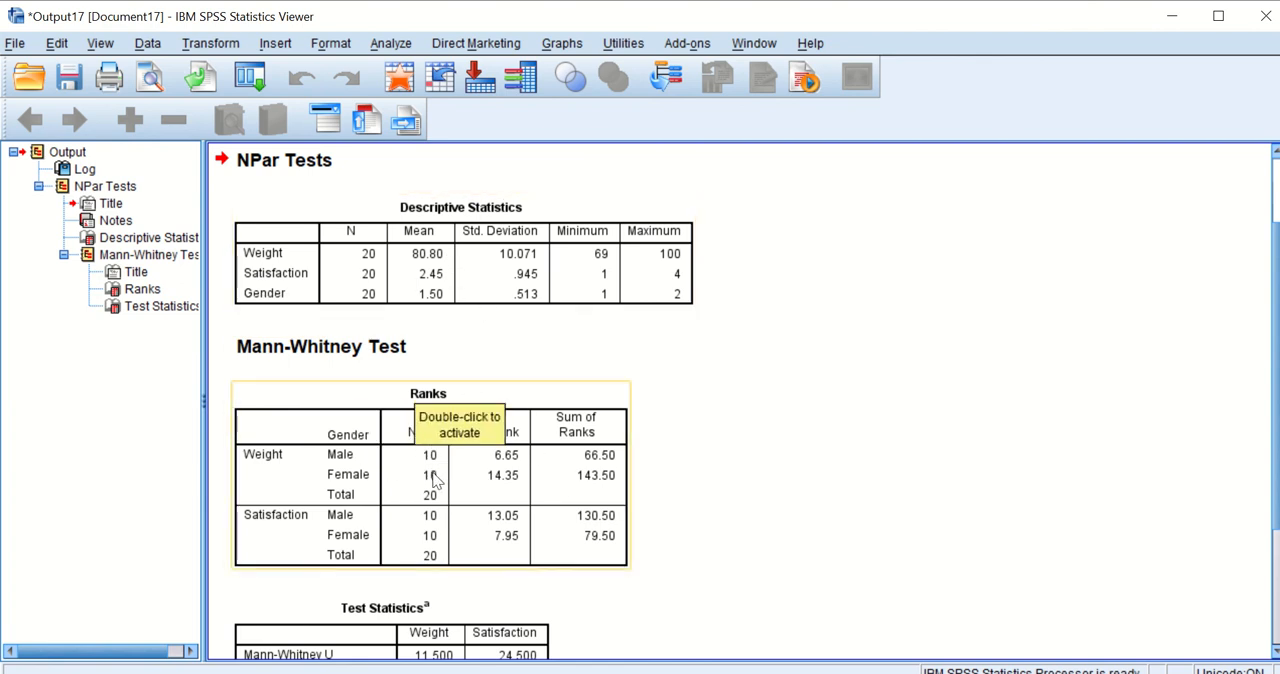
mouse_move(264, 457)
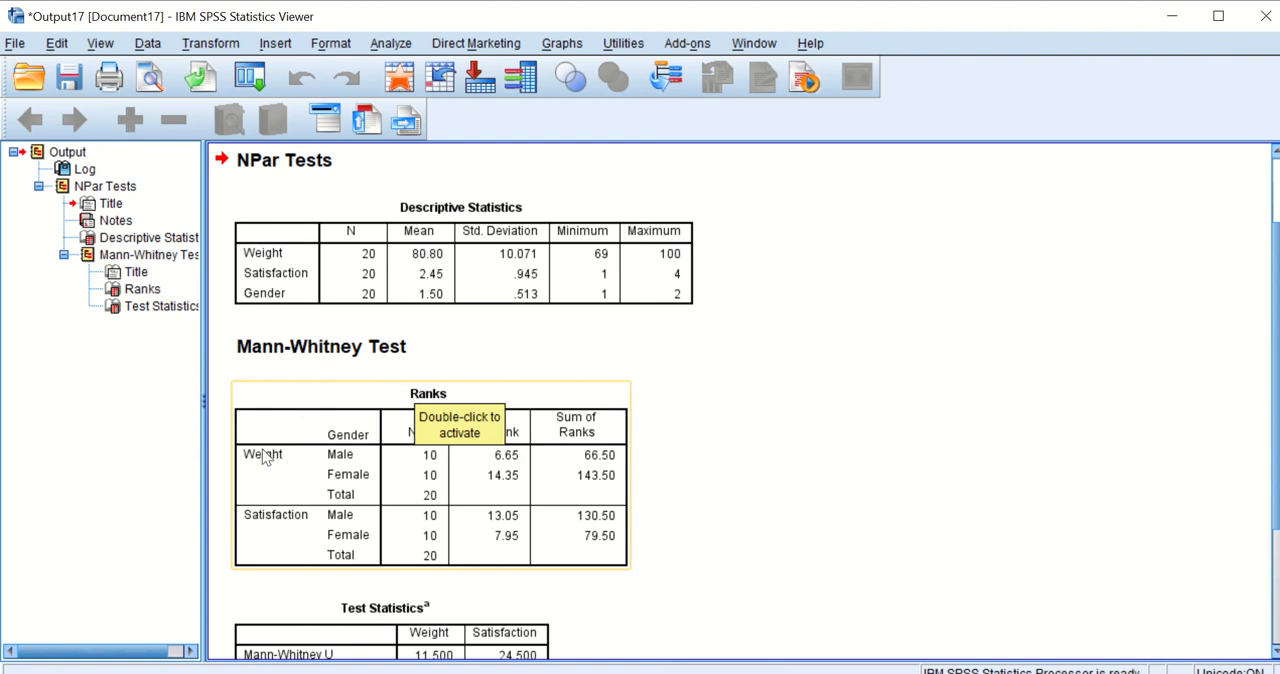
mouse_move(469, 476)
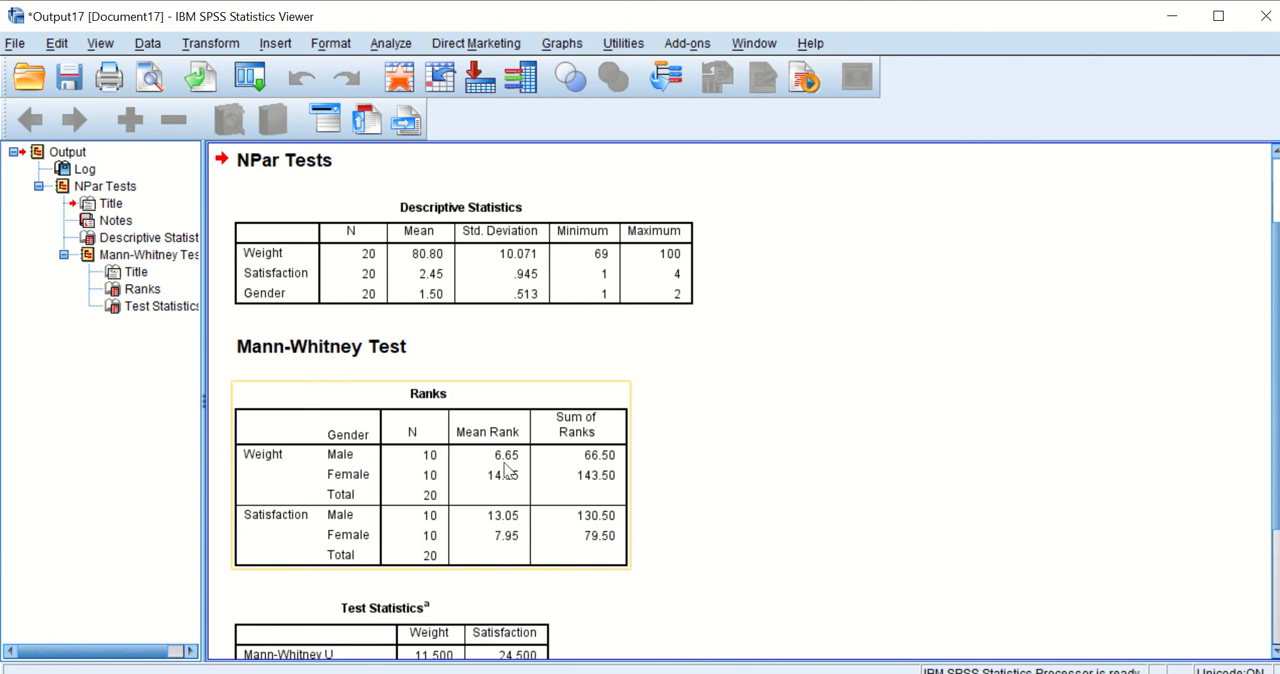
mouse_move(507, 490)
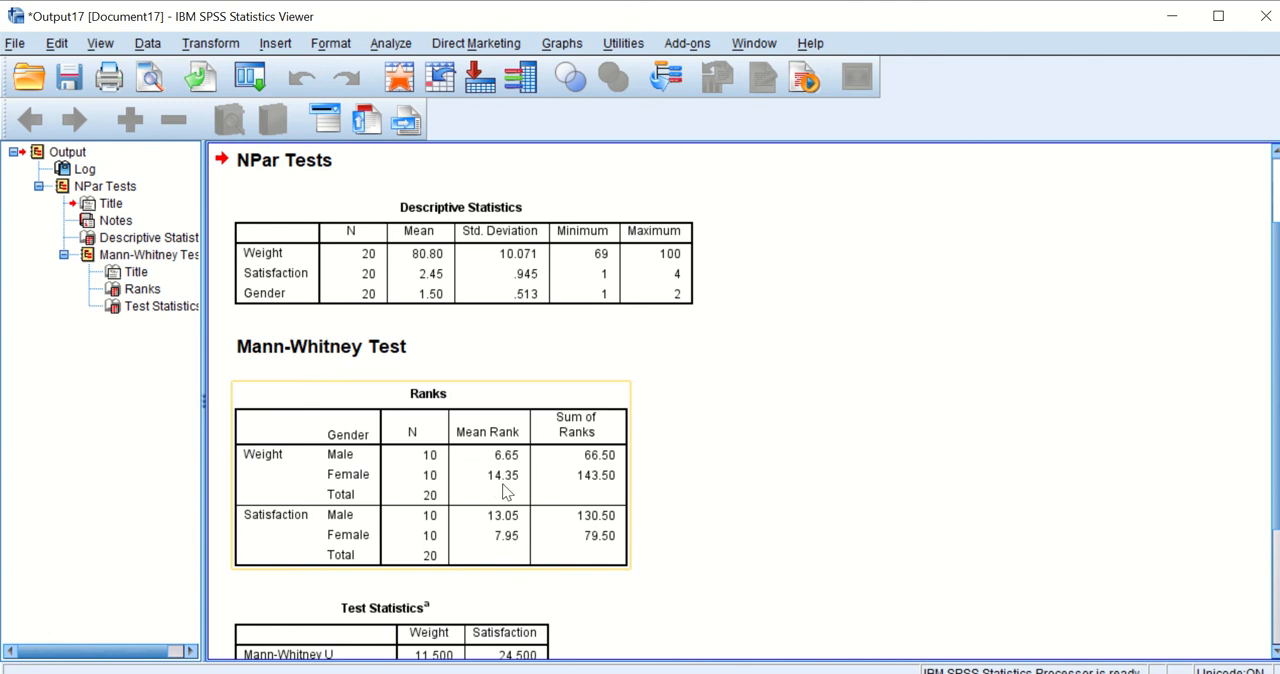
mouse_move(513, 472)
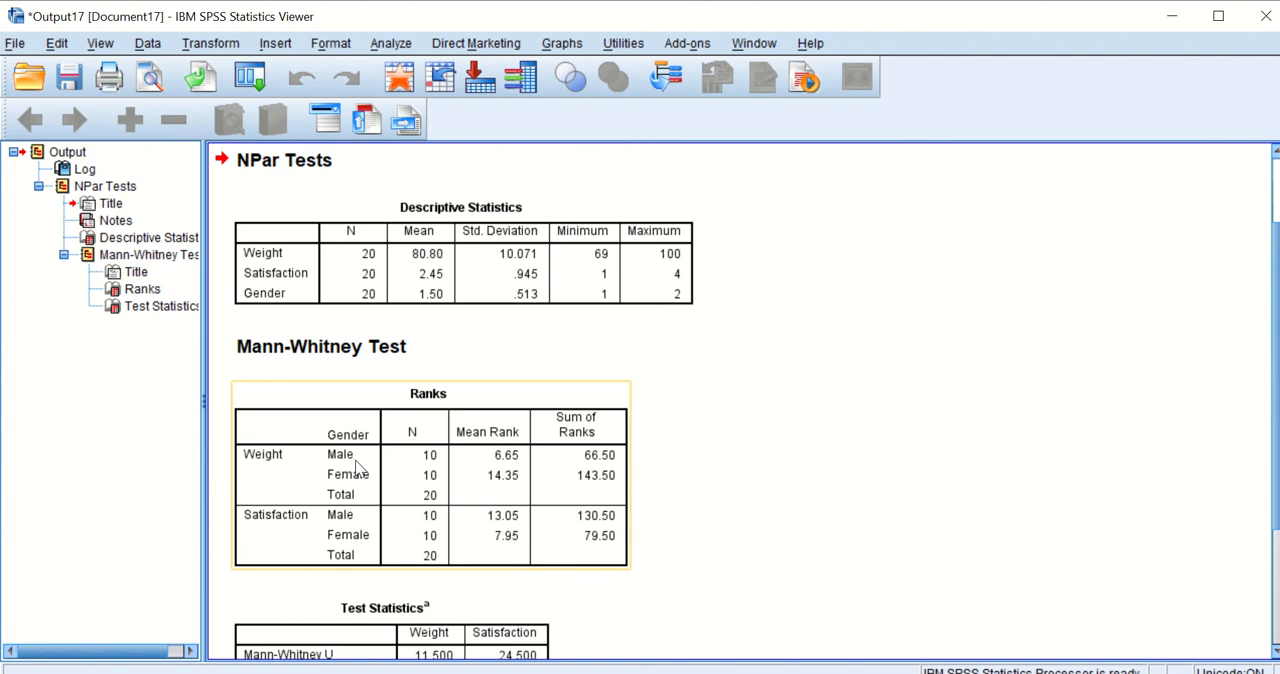
scroll(down, 3)
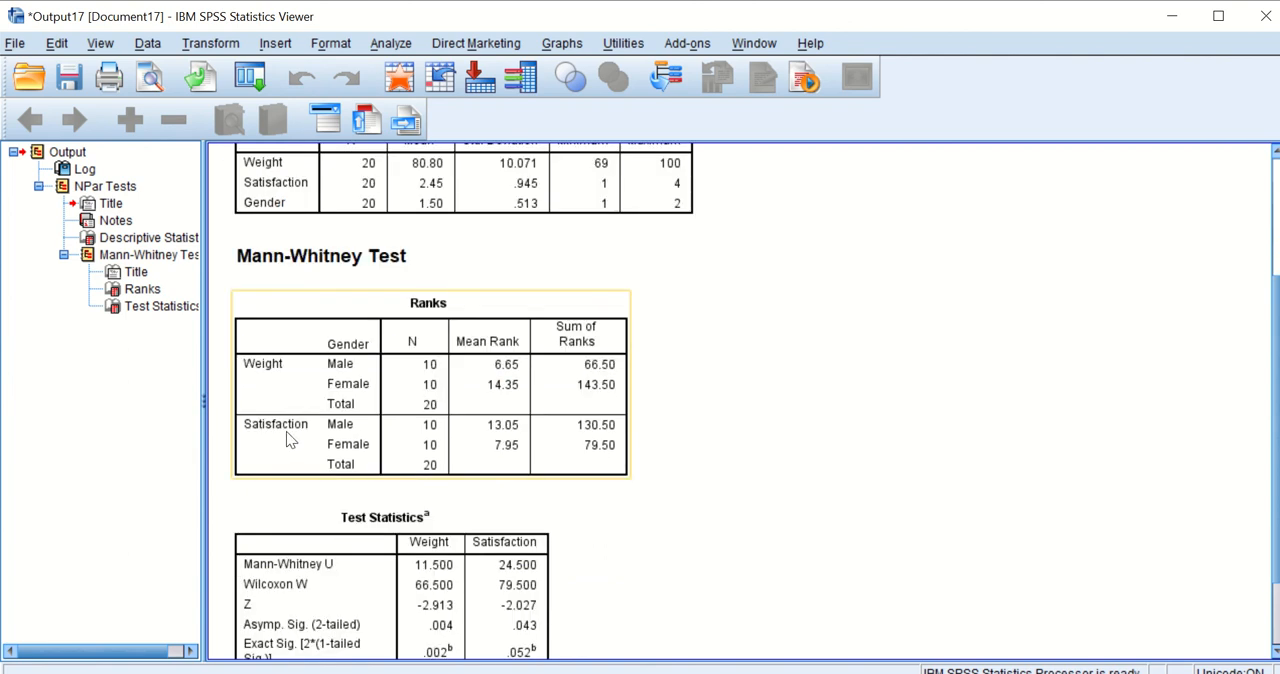
mouse_move(488, 437)
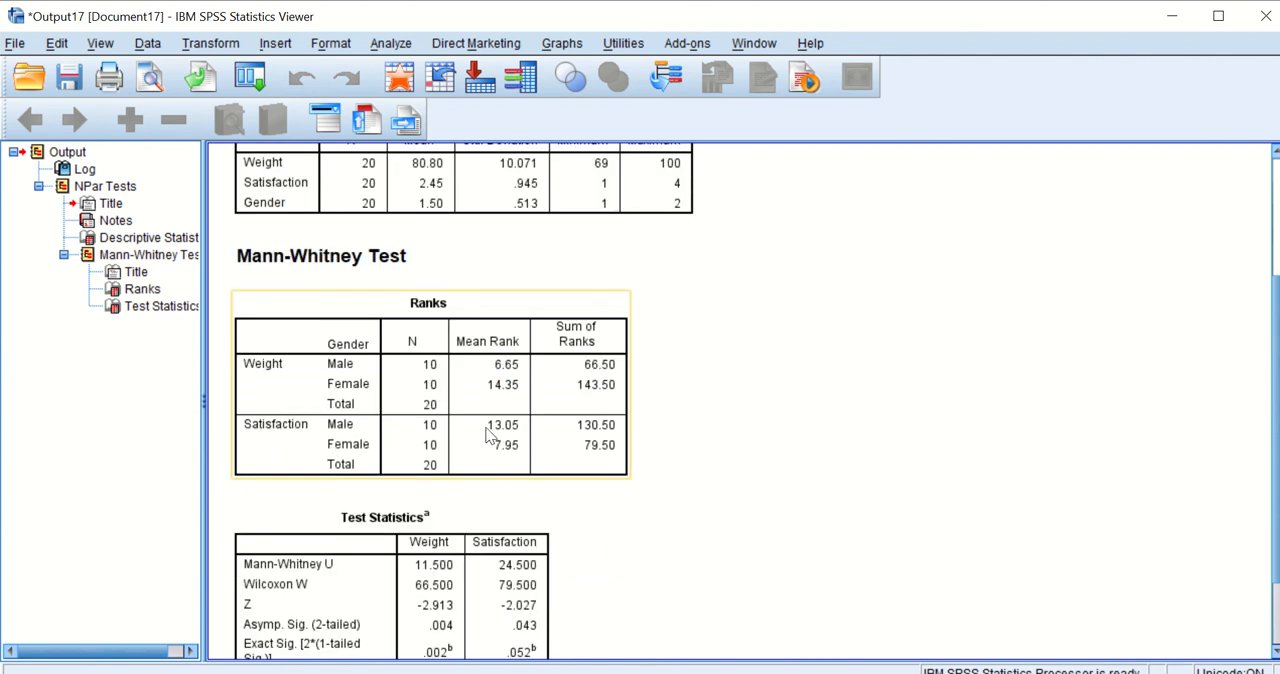
mouse_move(322, 405)
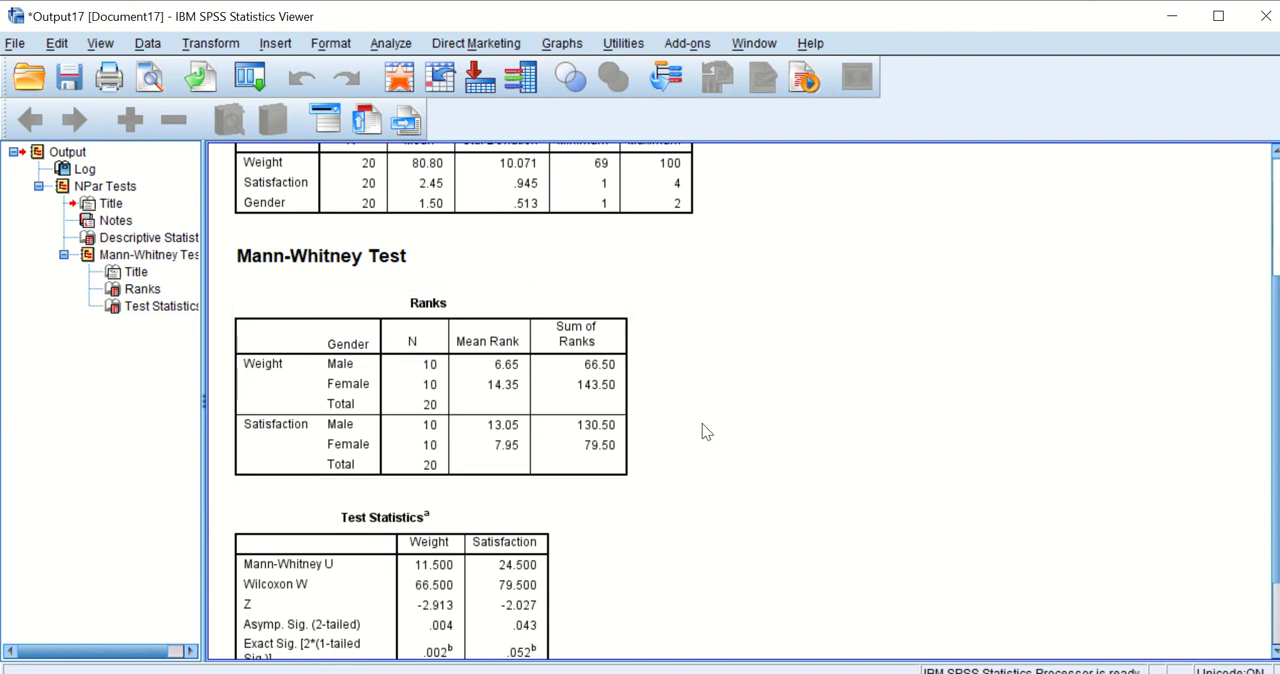
scroll(down, 3)
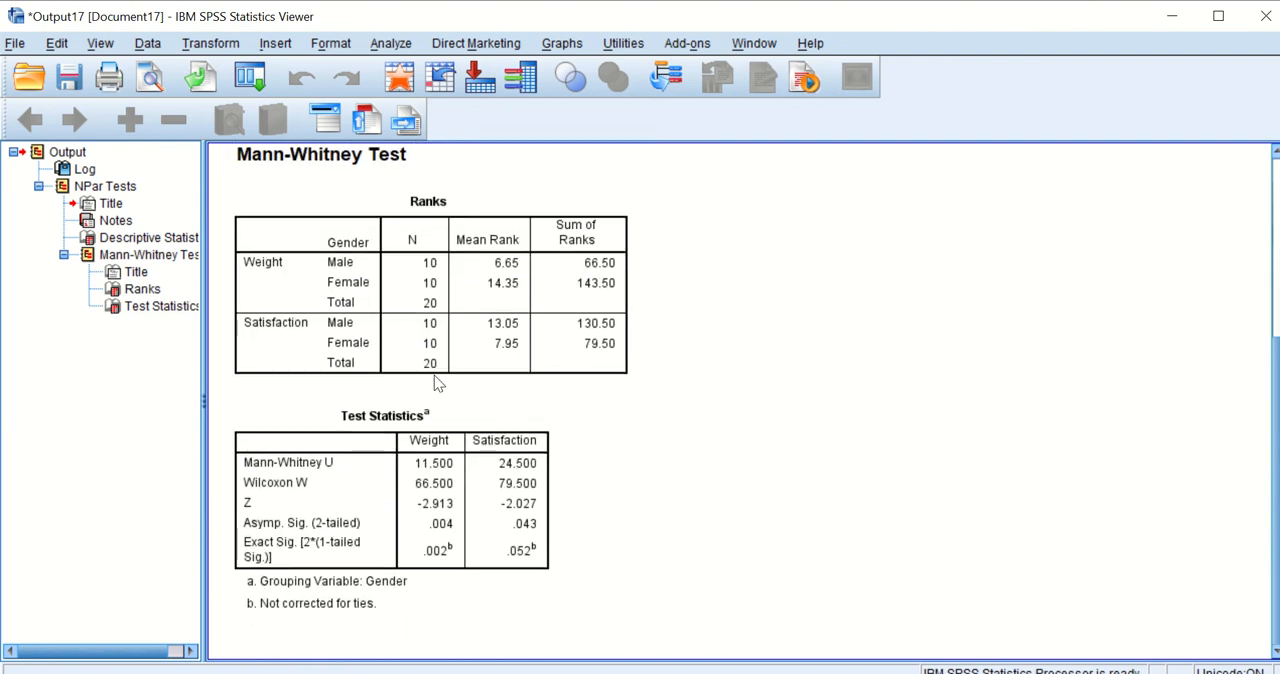
click(300, 363)
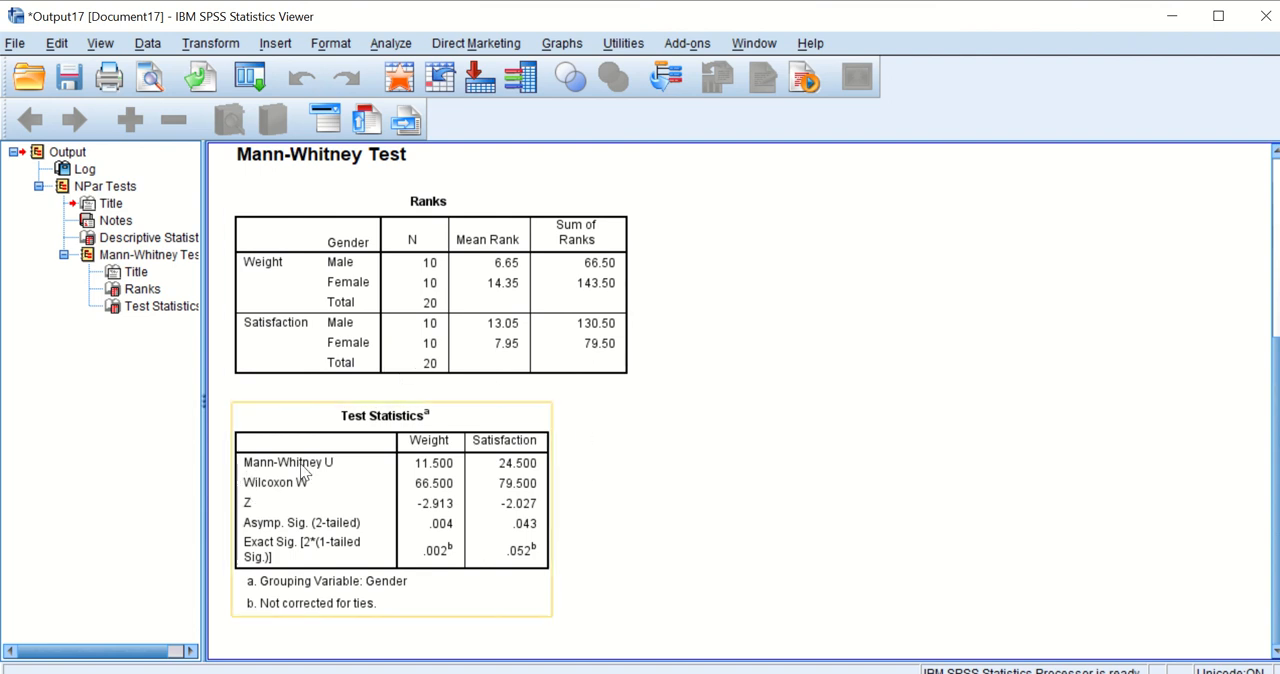
mouse_move(517, 487)
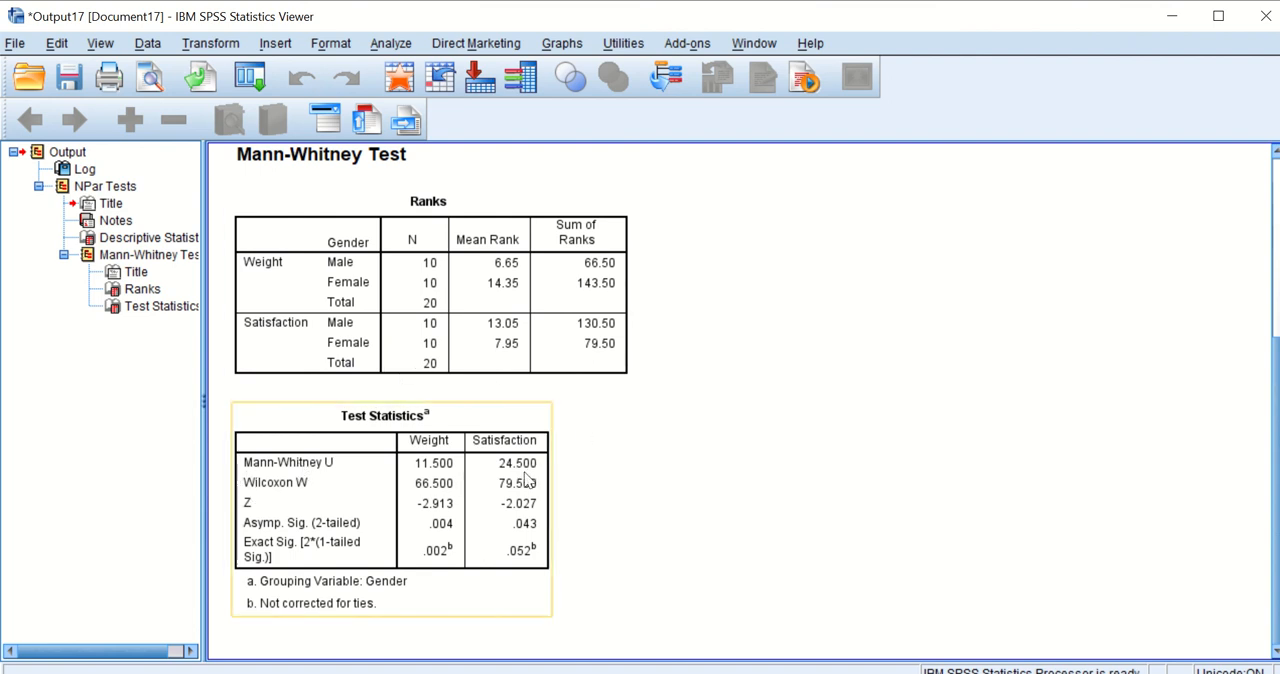
mouse_move(432, 537)
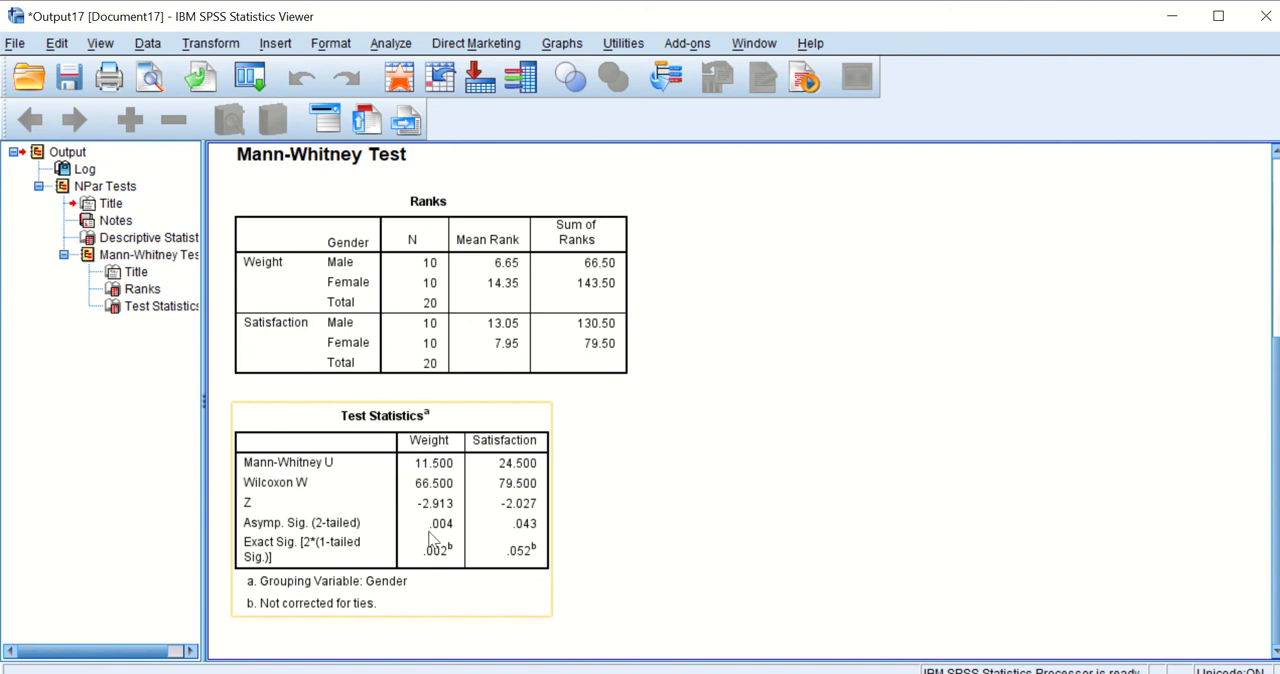
mouse_move(295, 493)
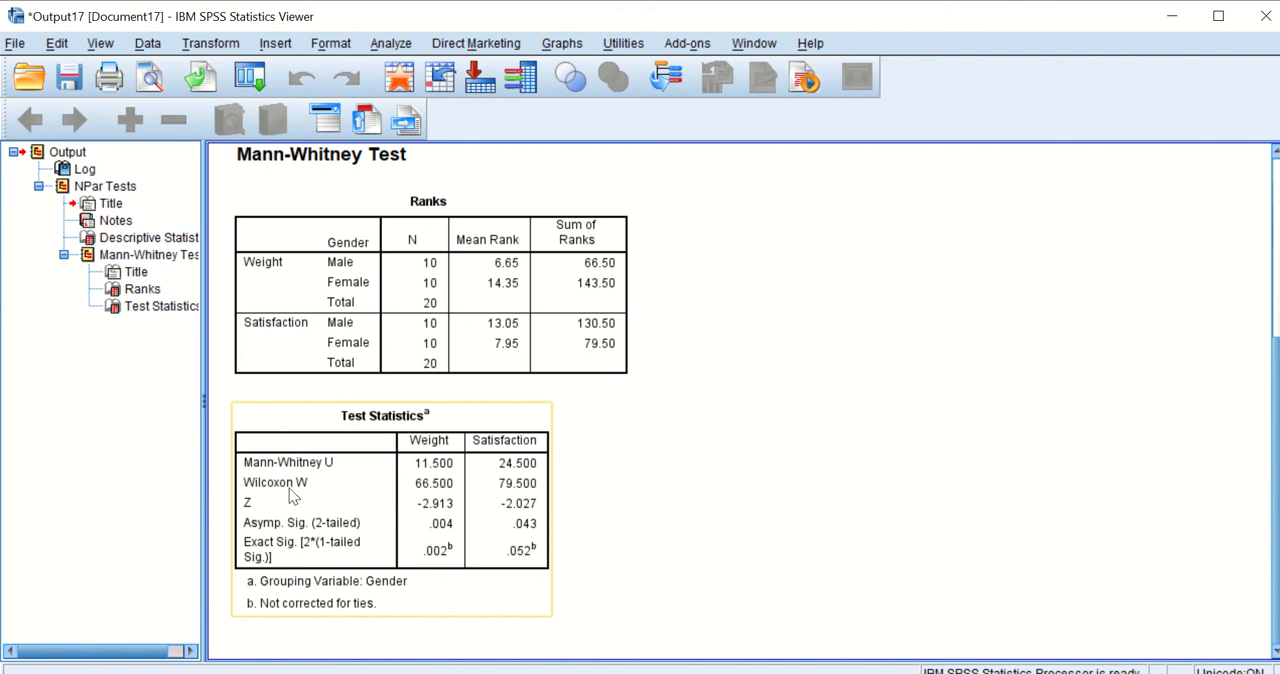
mouse_move(298, 548)
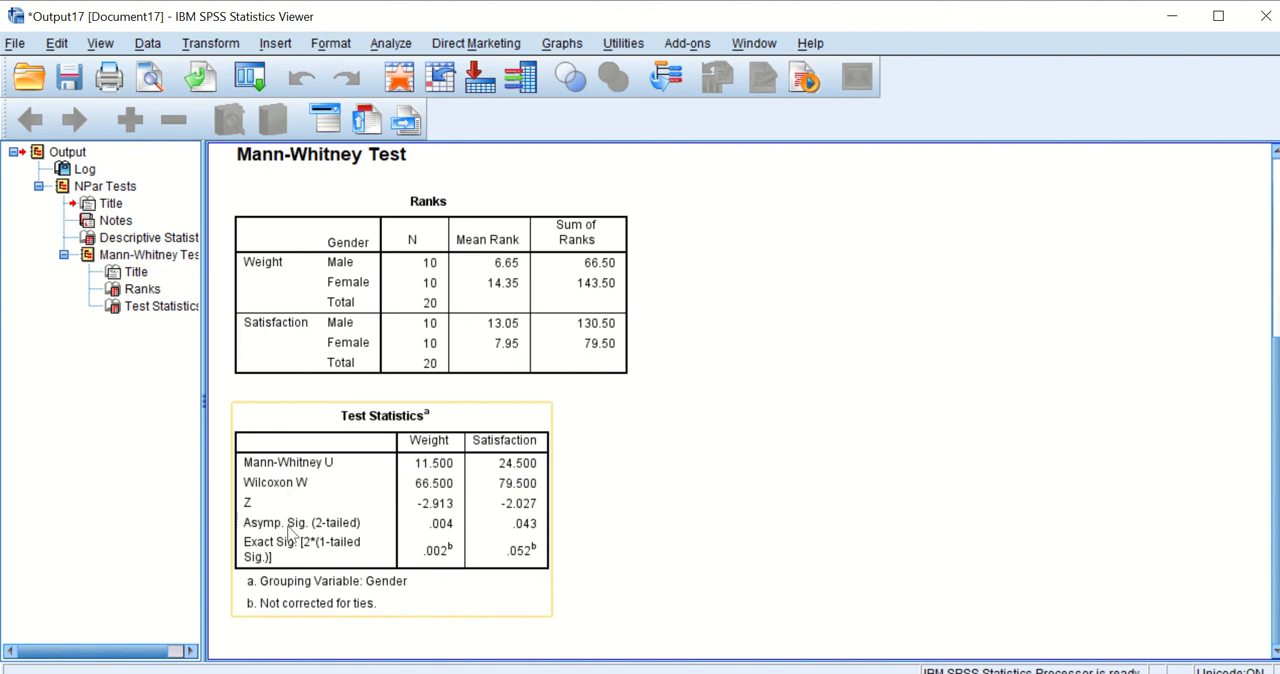
mouse_move(407, 510)
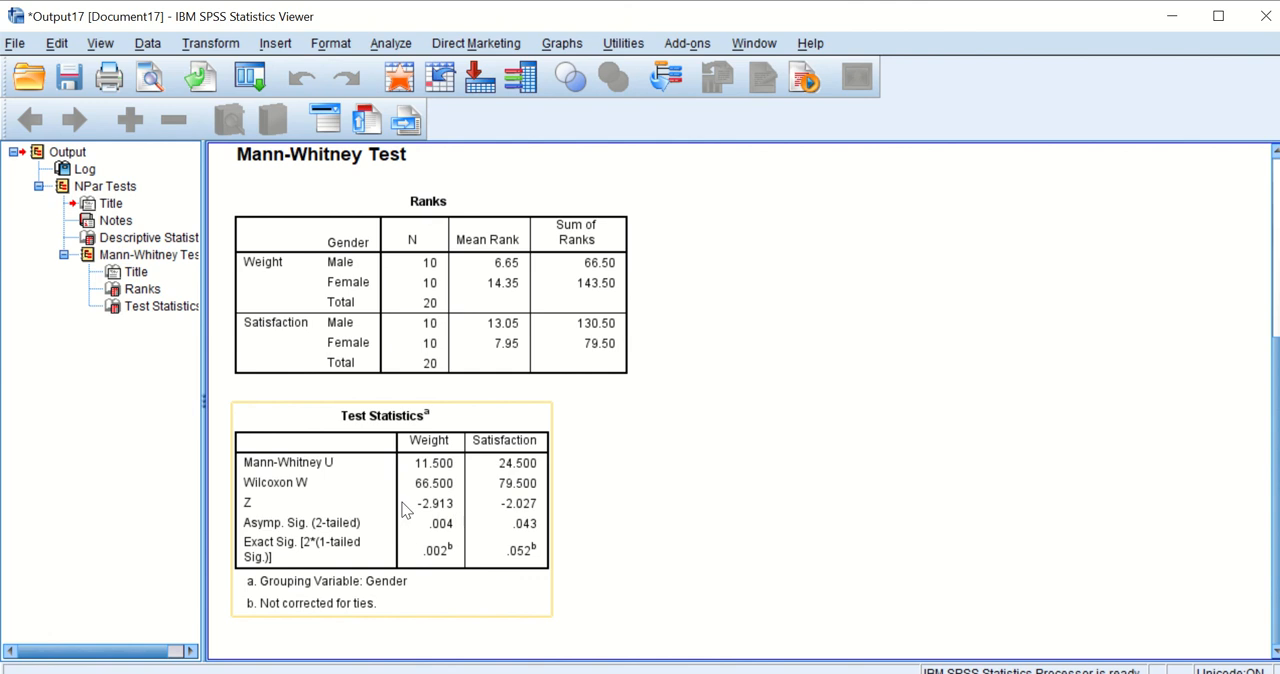
mouse_move(440, 539)
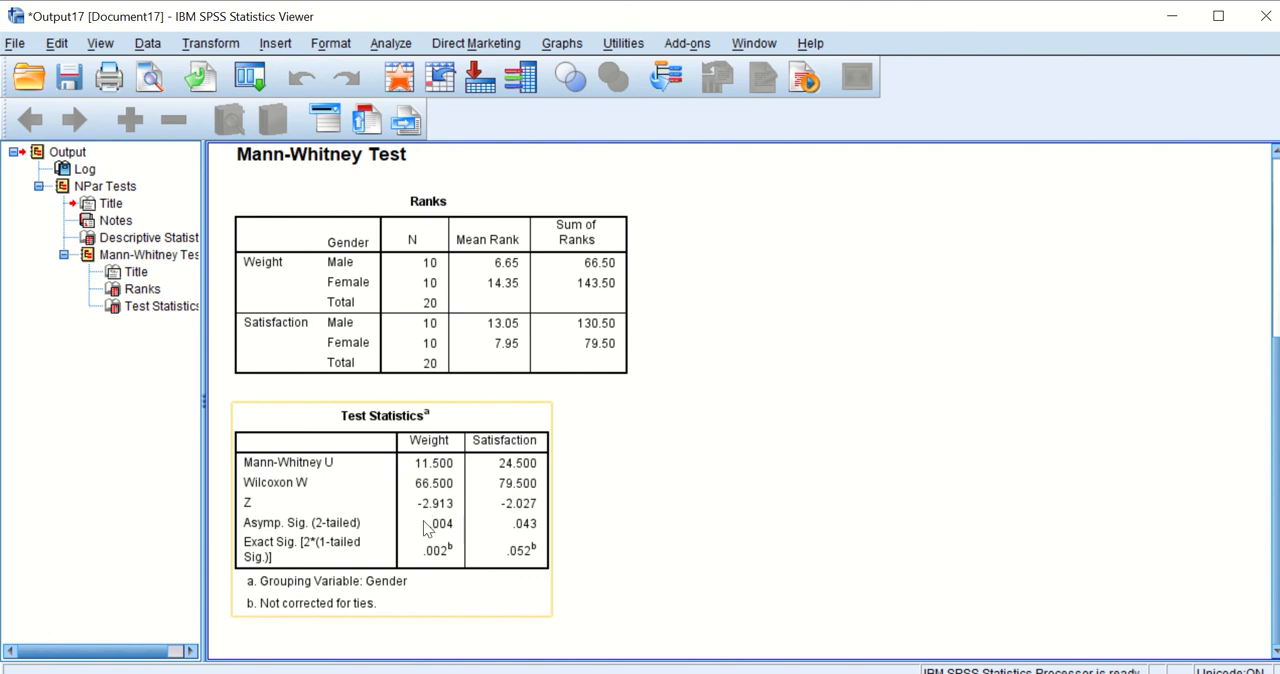
mouse_move(360, 531)
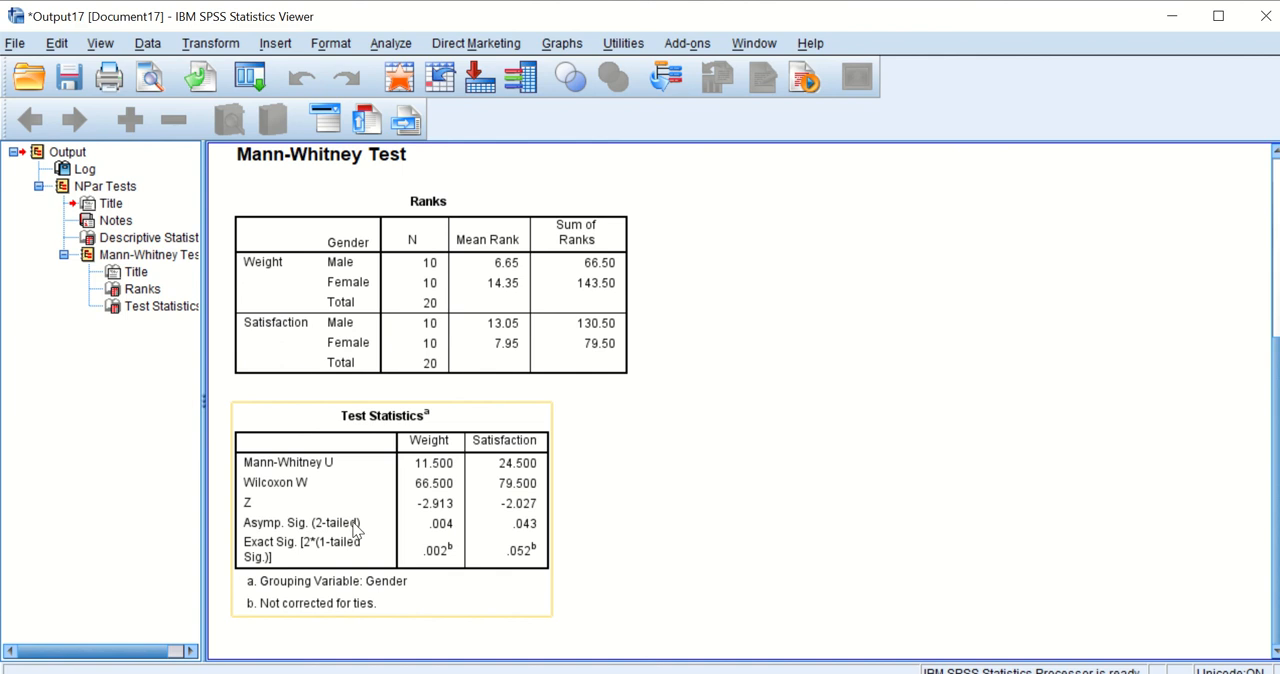
mouse_move(413, 443)
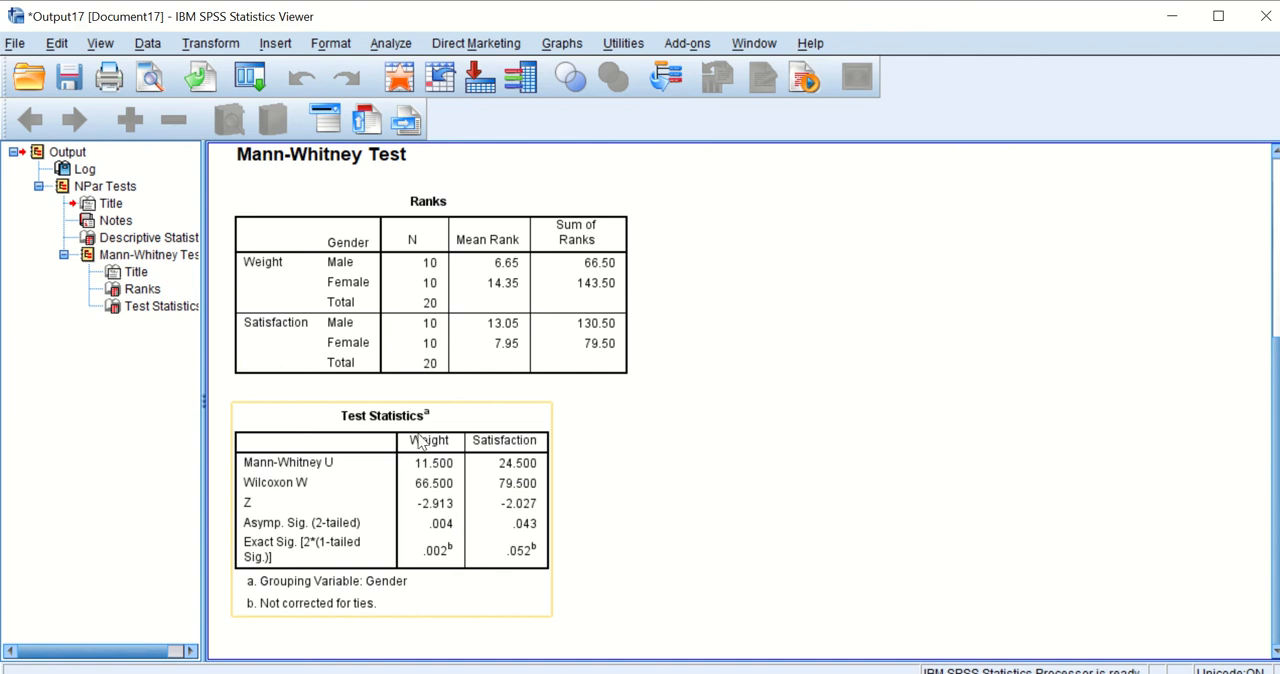
mouse_move(486, 511)
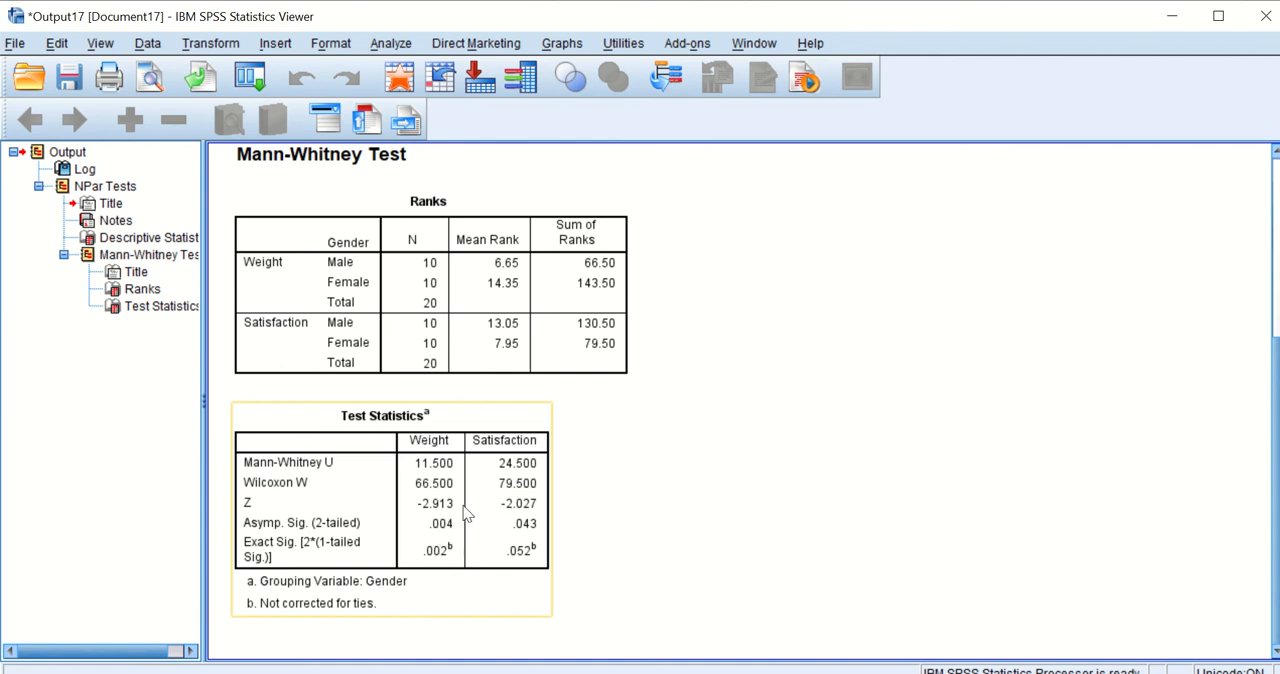
mouse_move(455, 550)
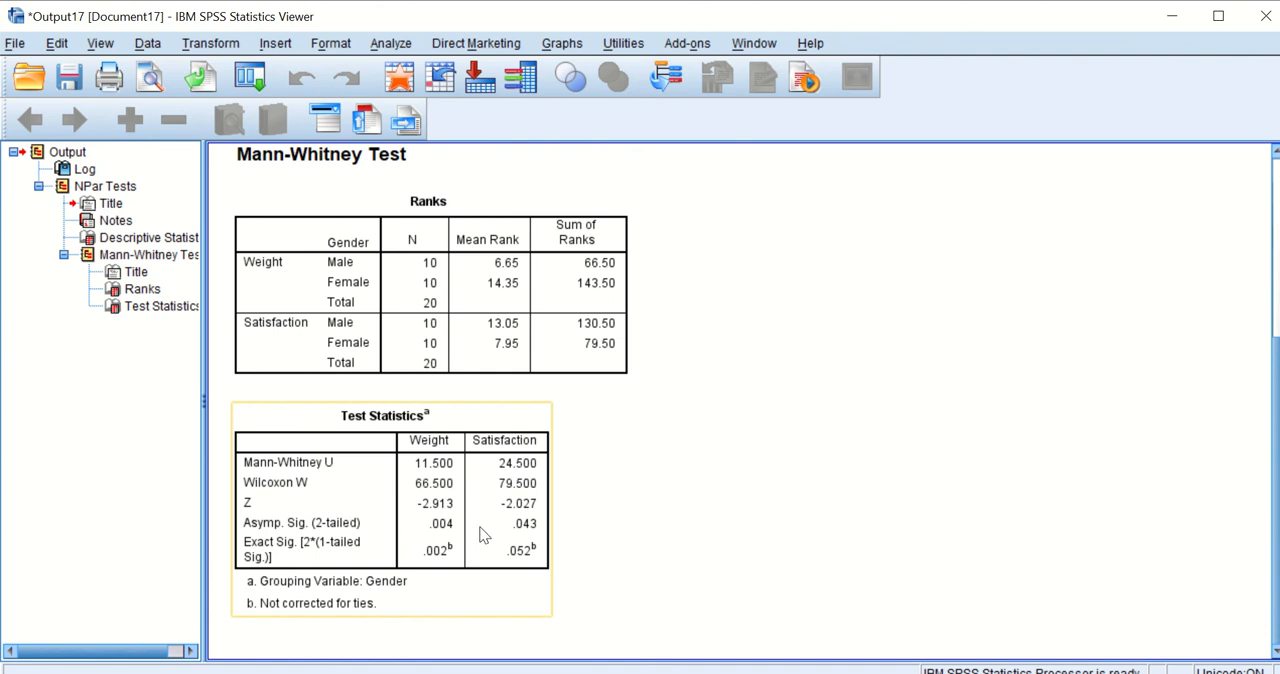
mouse_move(312, 488)
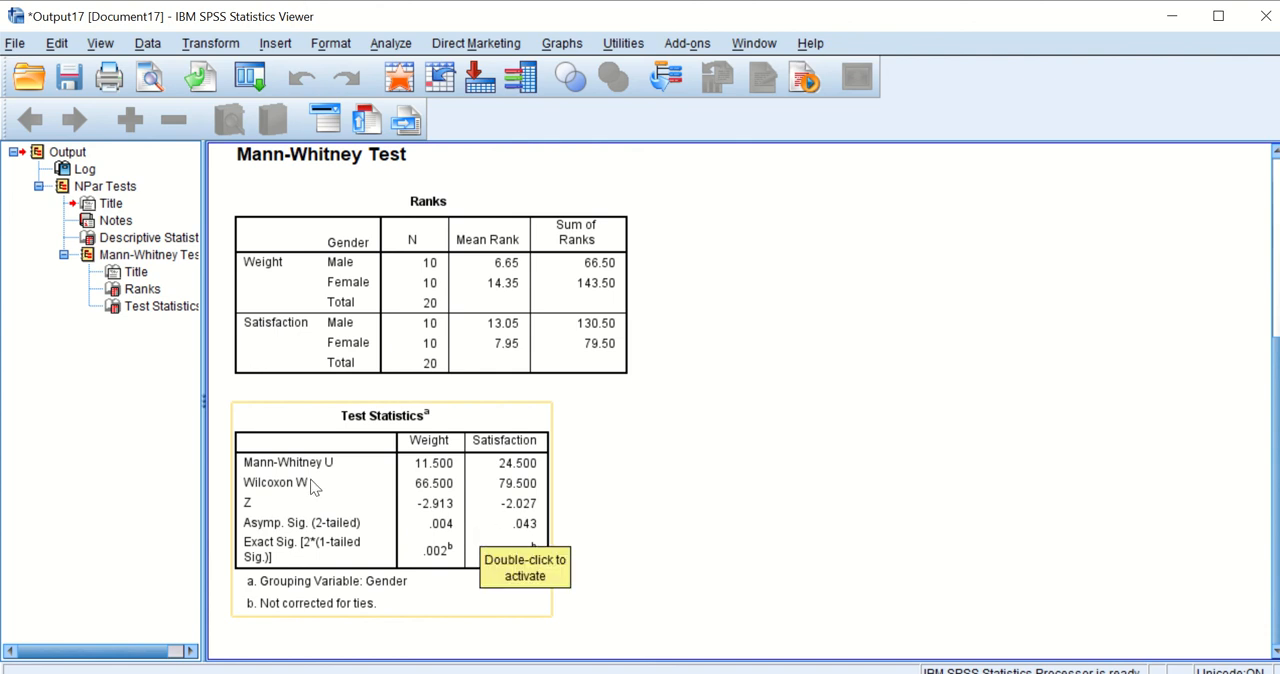
mouse_move(385, 508)
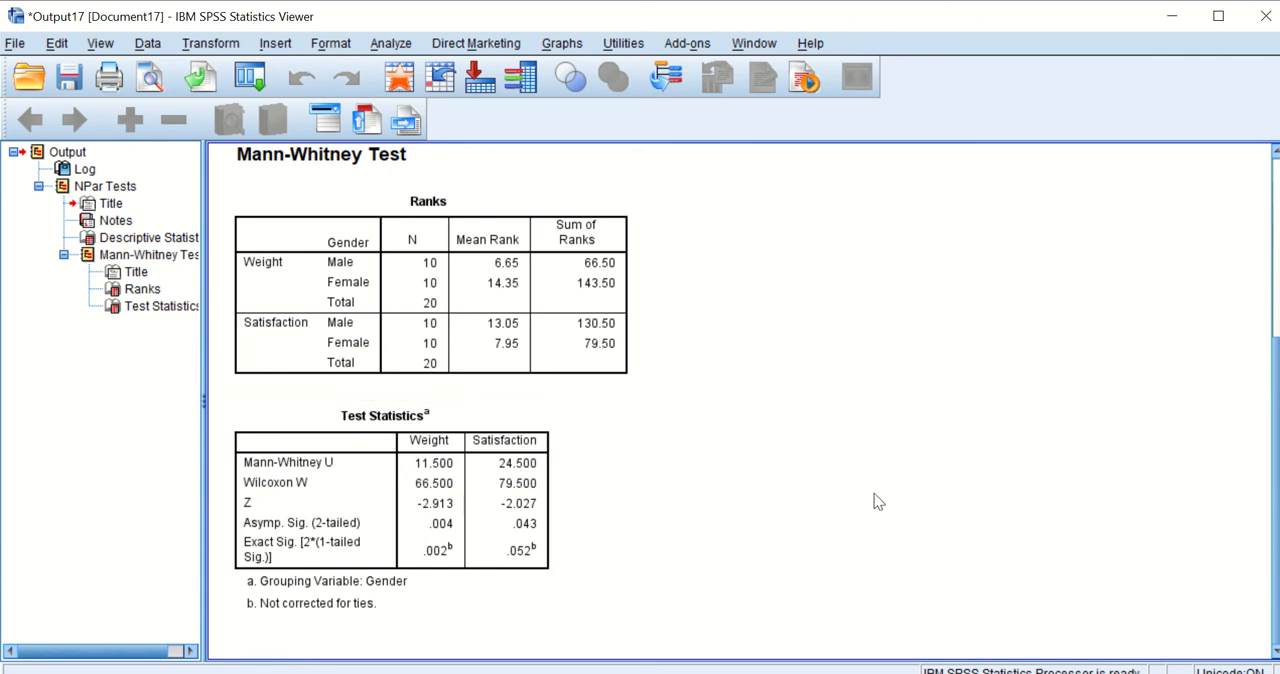
mouse_move(765, 403)
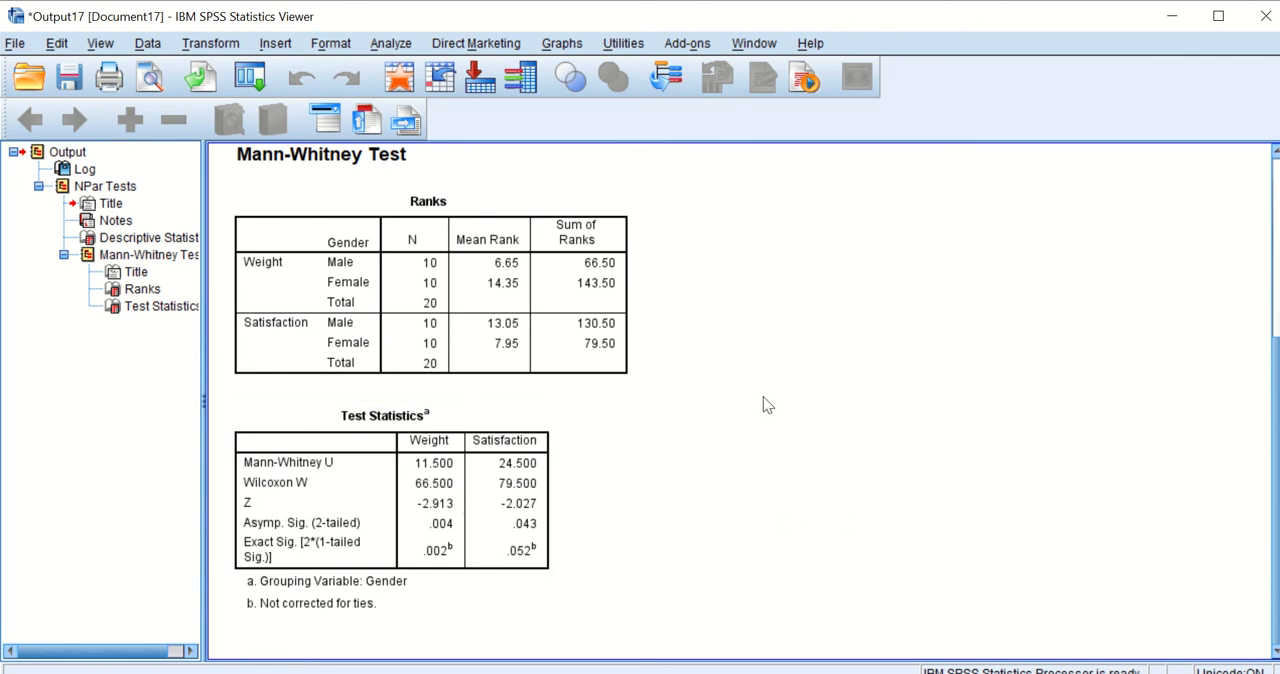
mouse_move(758, 413)
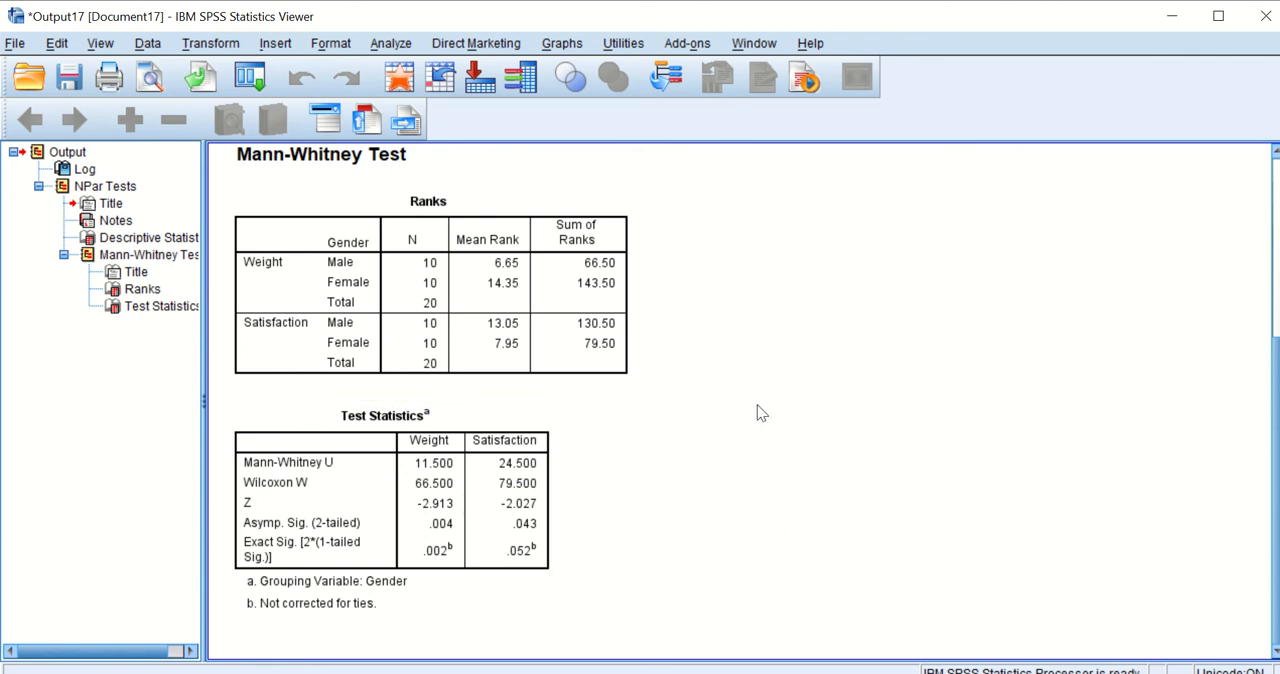
mouse_move(772, 407)
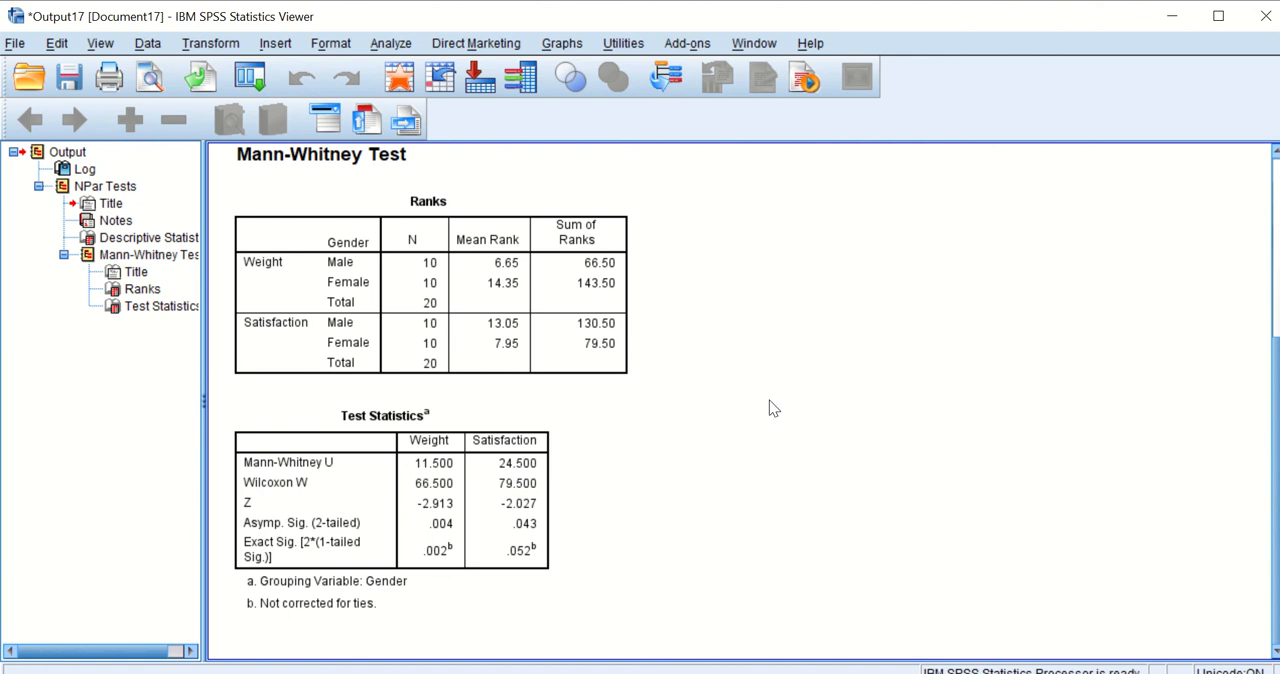
mouse_move(770, 328)
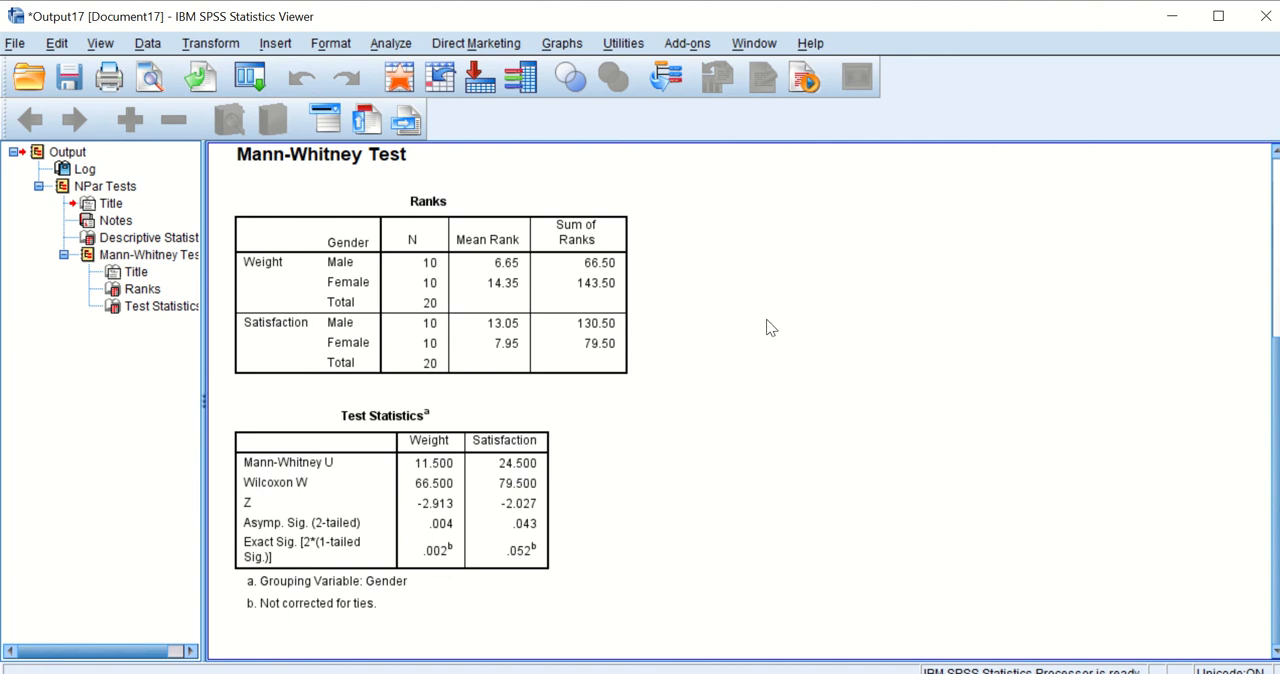